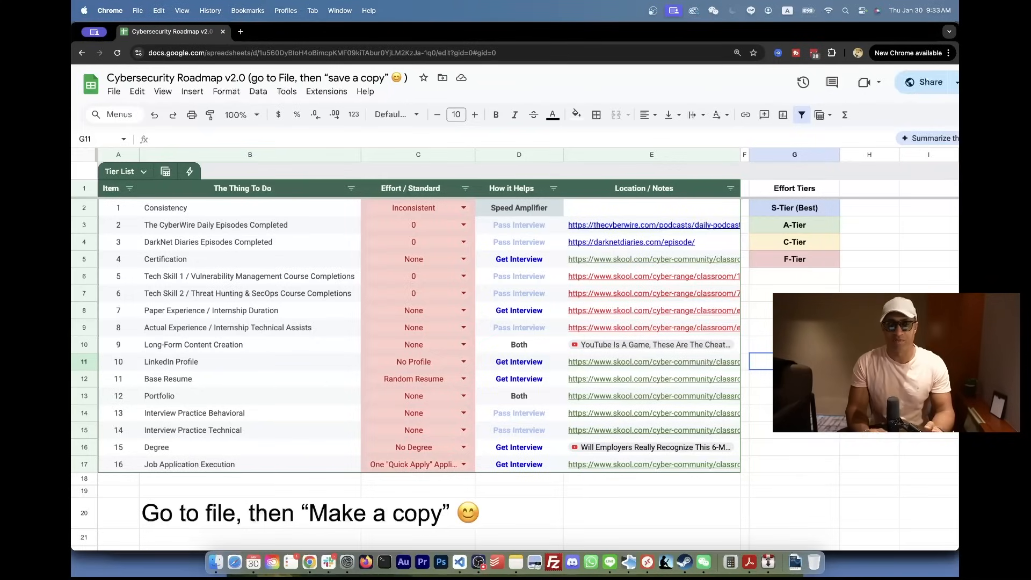
Review the tier list by selecting the task name and How it Helps columns
click(113, 91)
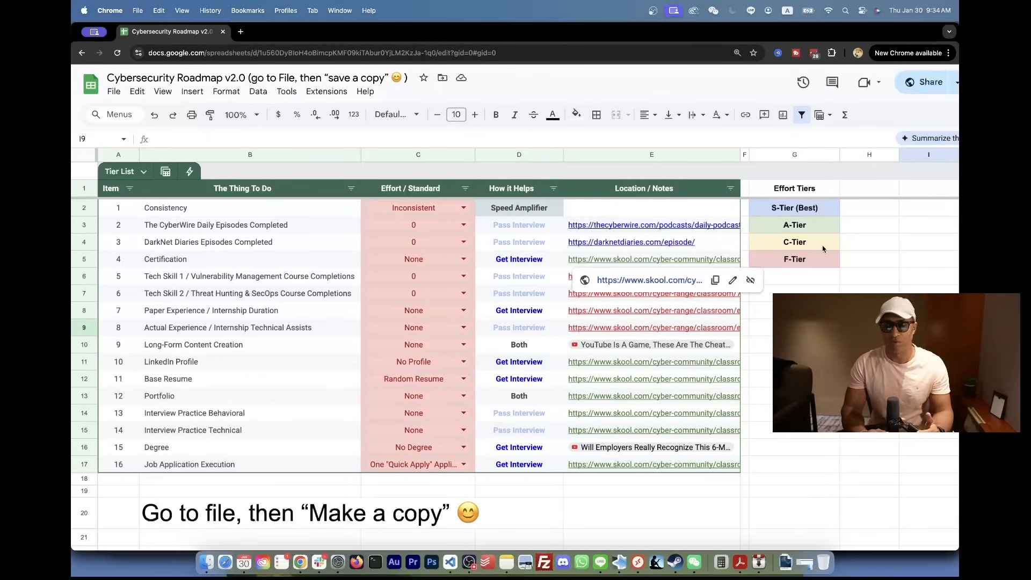
mouse_move(226, 206)
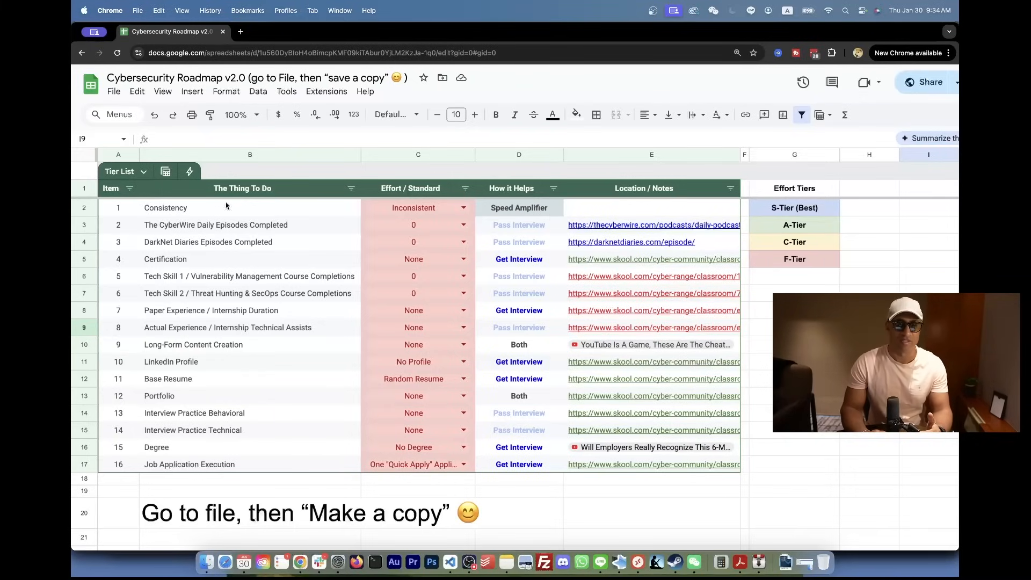
click(249, 154)
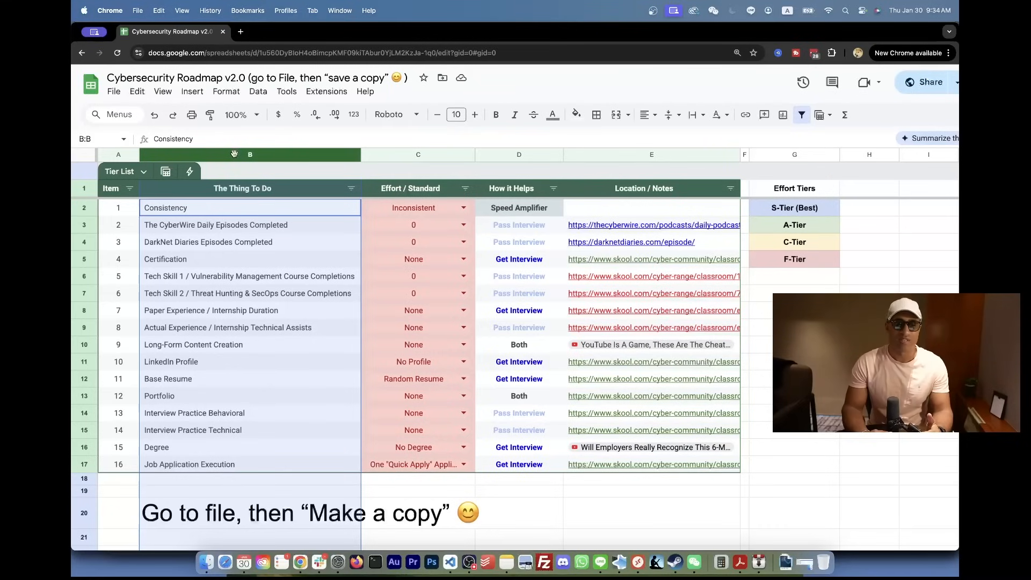
click(413, 154)
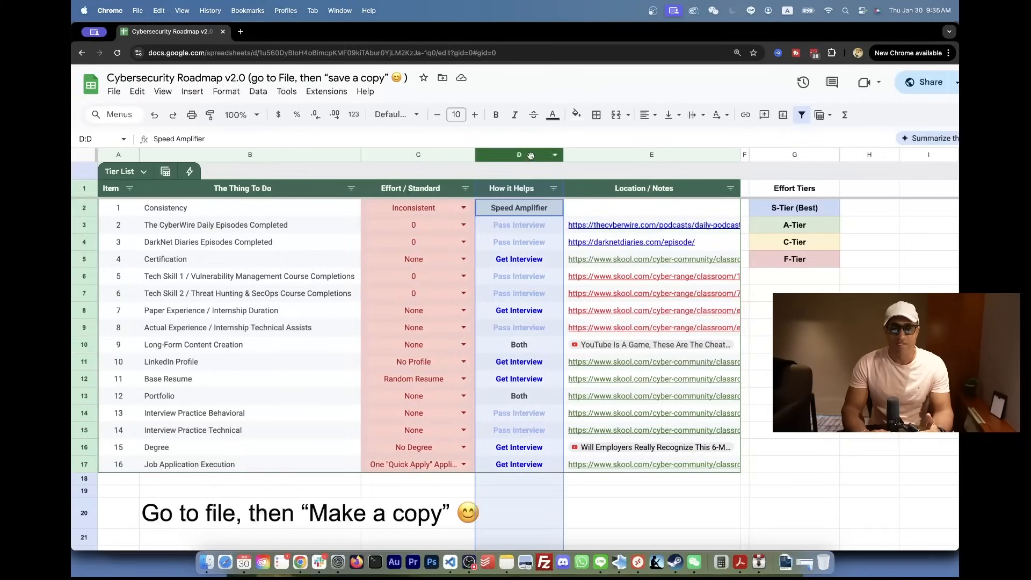
click(495, 114)
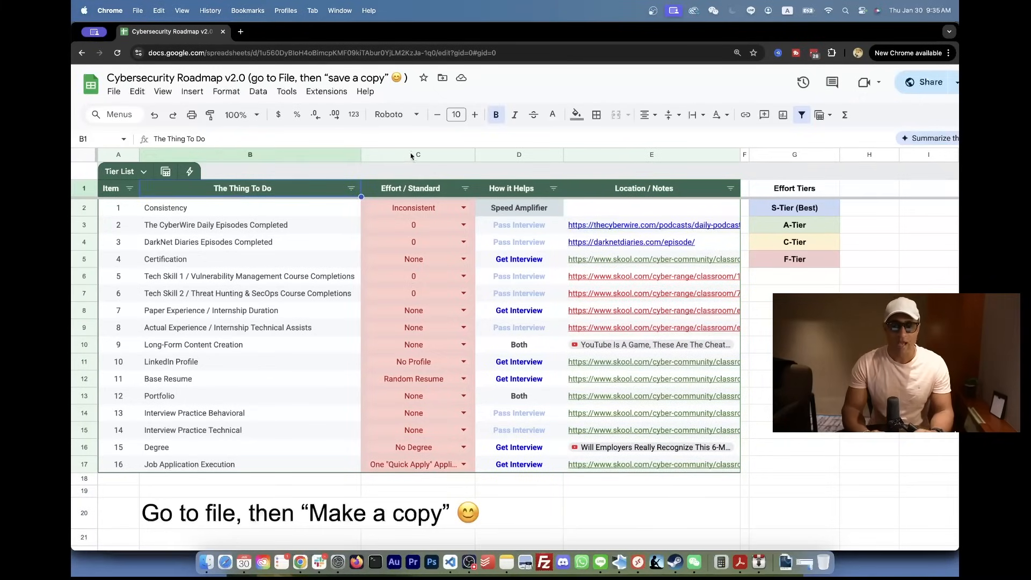
click(519, 155)
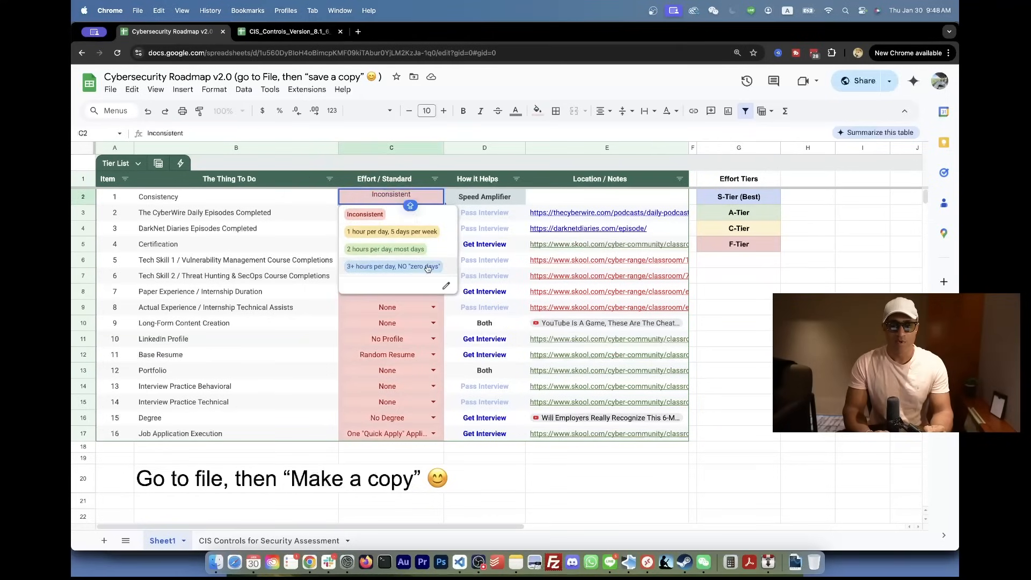
click(390, 266)
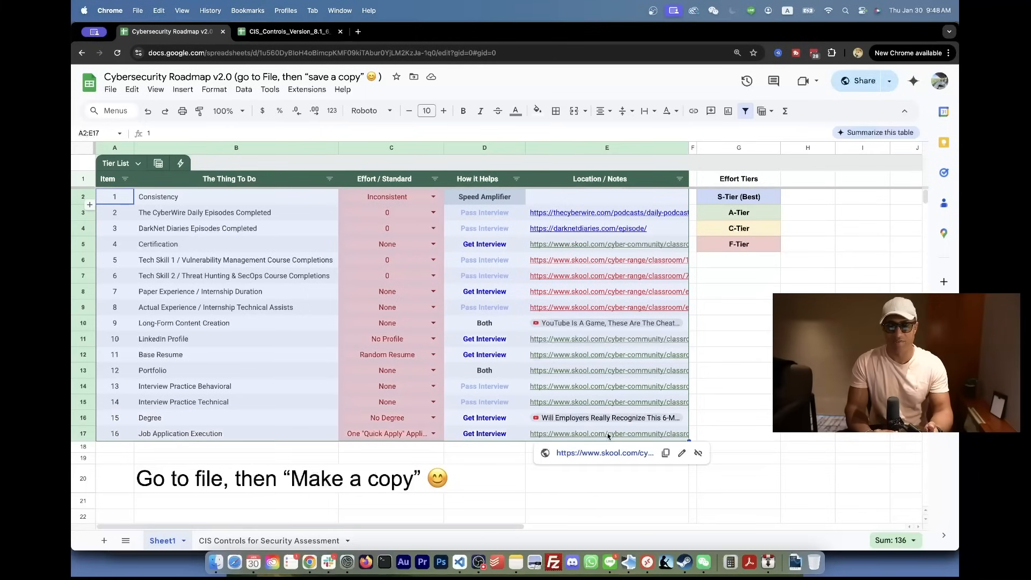
click(737, 433)
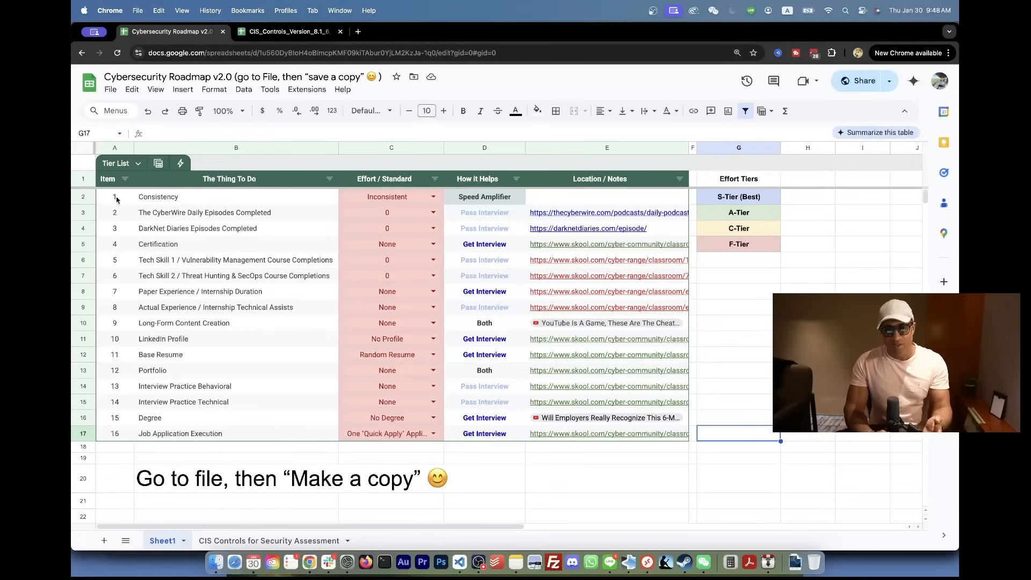
Choose '3+ hours per day, NO "zero days"' as Consistency's effort in C2
click(114, 196)
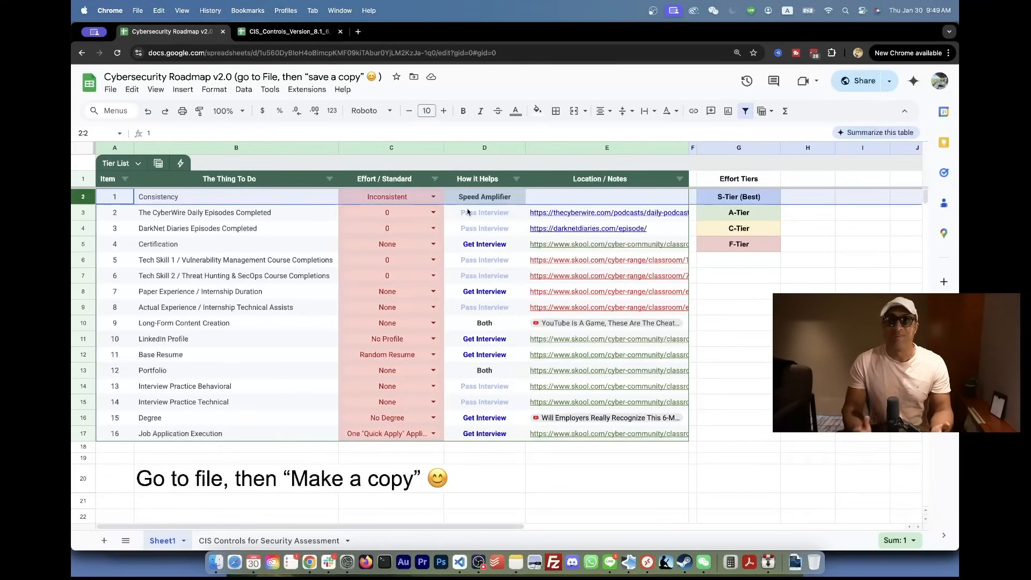
mouse_move(505, 204)
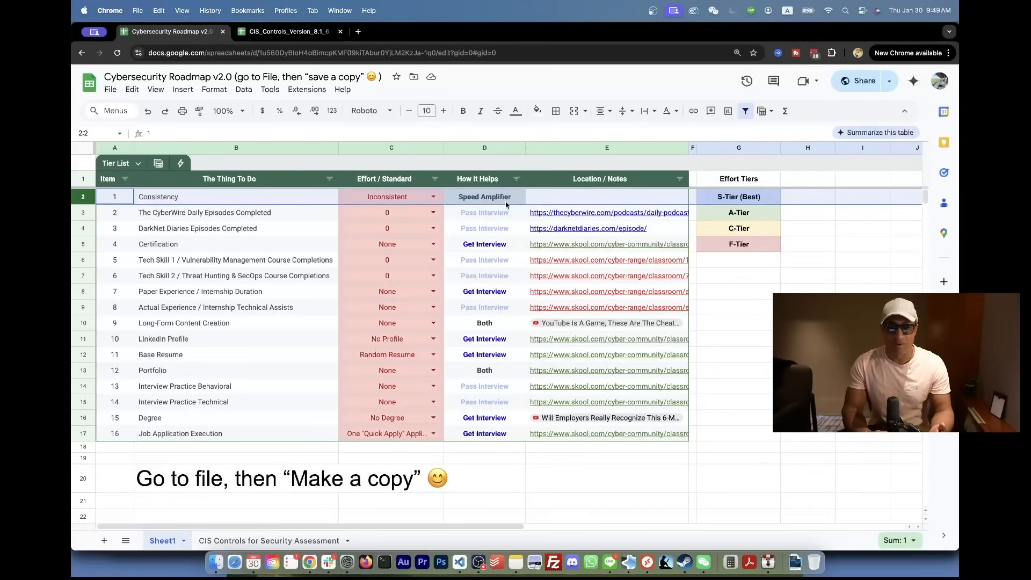
click(484, 196)
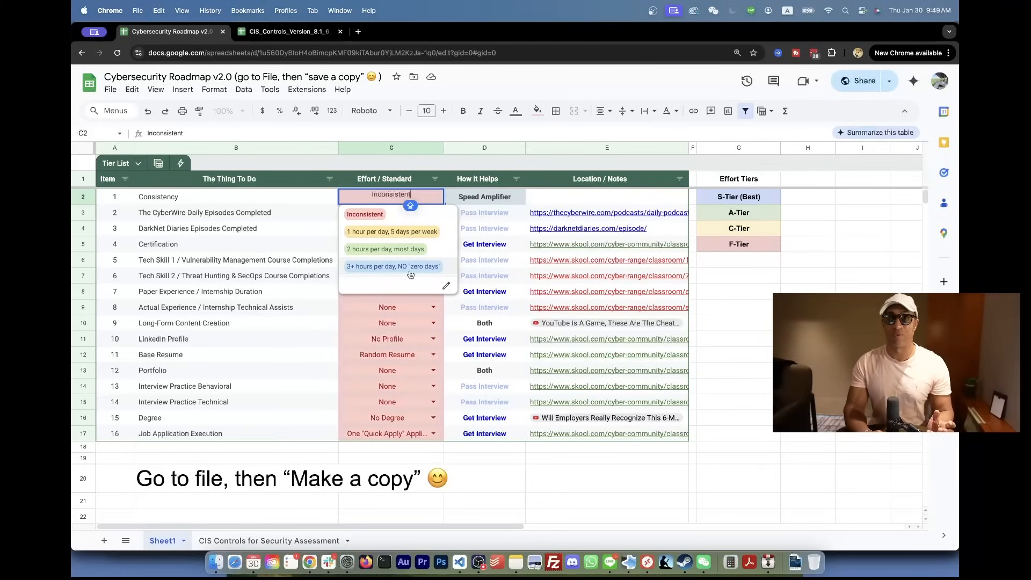
click(392, 266)
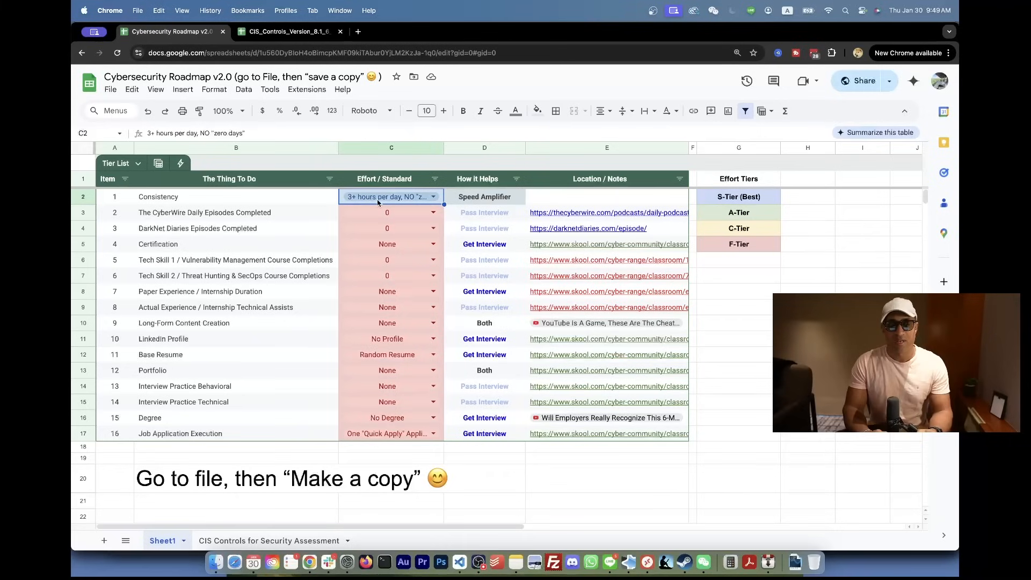
click(236, 212)
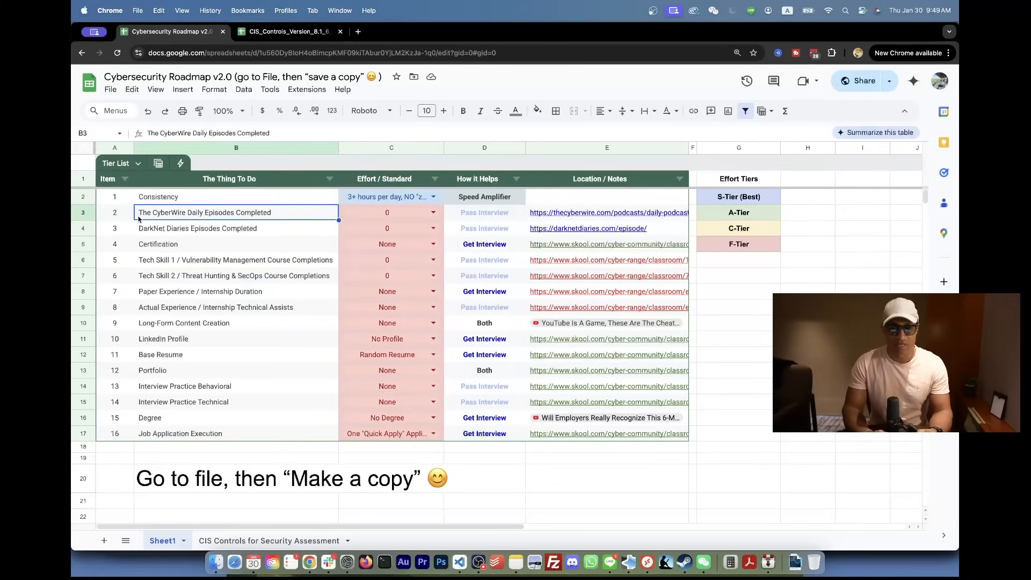
Pick 100+ episodes completed for The CyberWire (C3) and DarkNet Diaries (C4)
drag(114, 211, 386, 228)
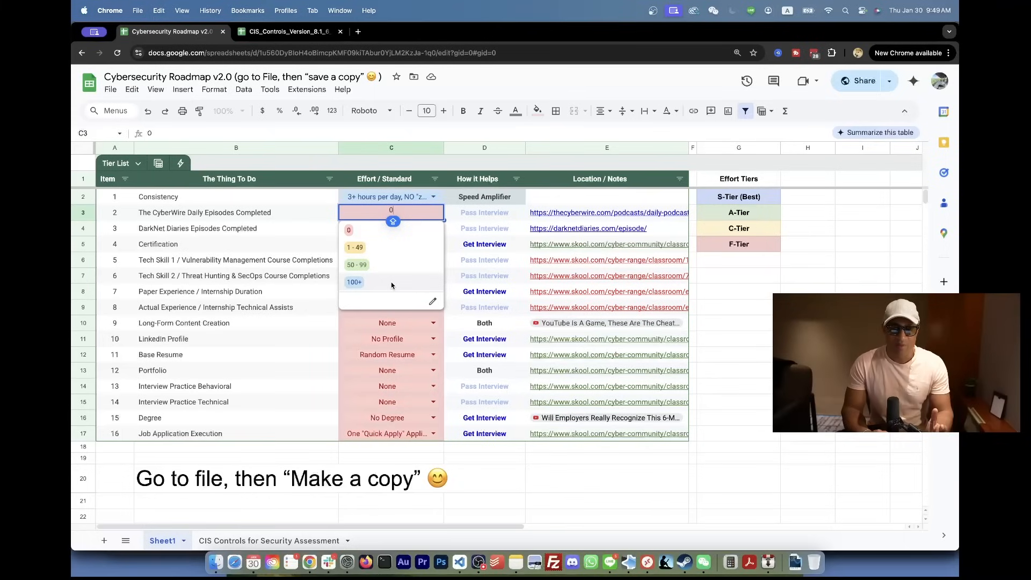
click(354, 282)
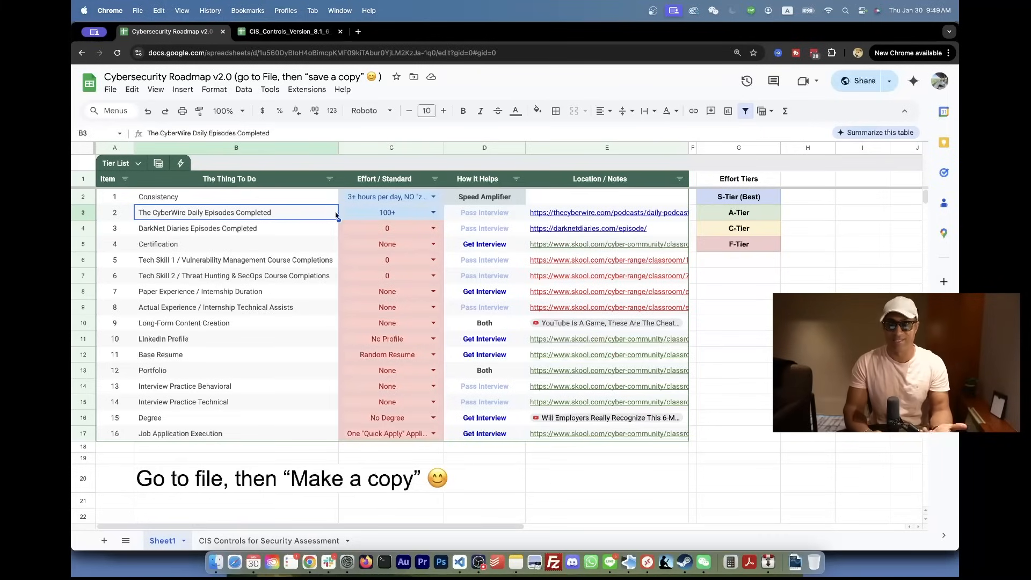
click(433, 228)
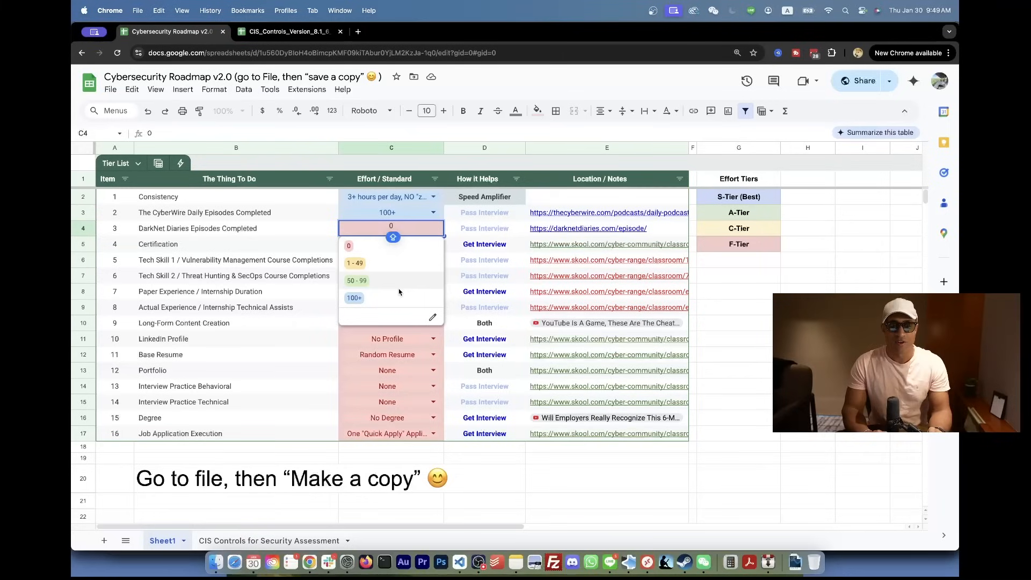
click(354, 297)
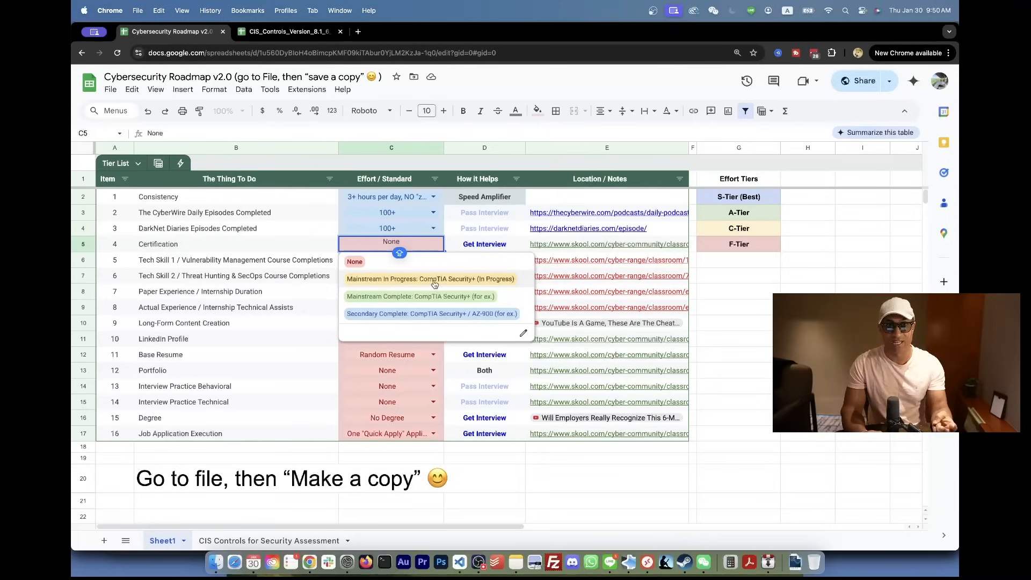
mouse_move(434, 301)
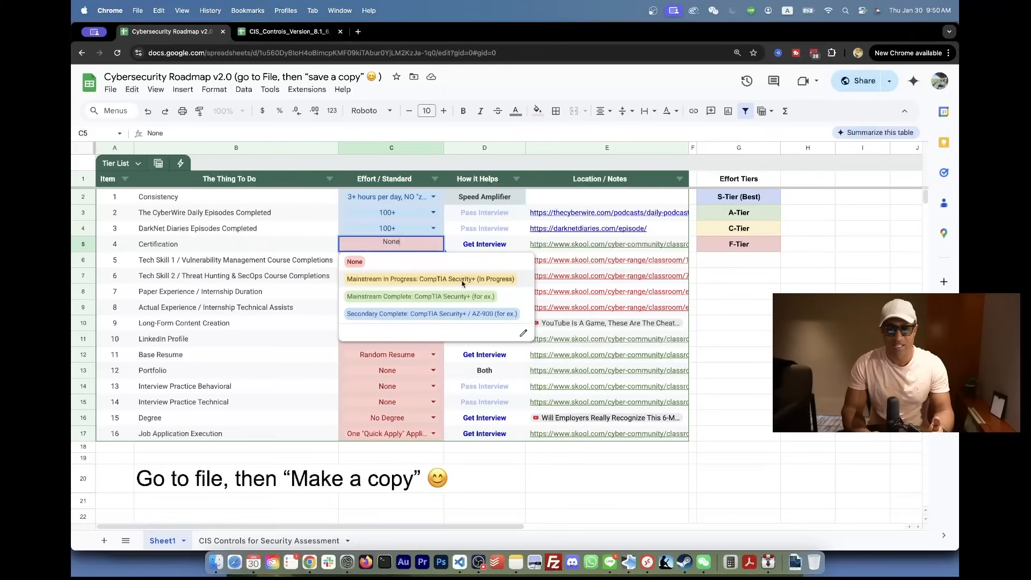
Try the Security+ options, then set Certification to Secondary Complete: CompTIA Security+ / AZ-900
click(430, 279)
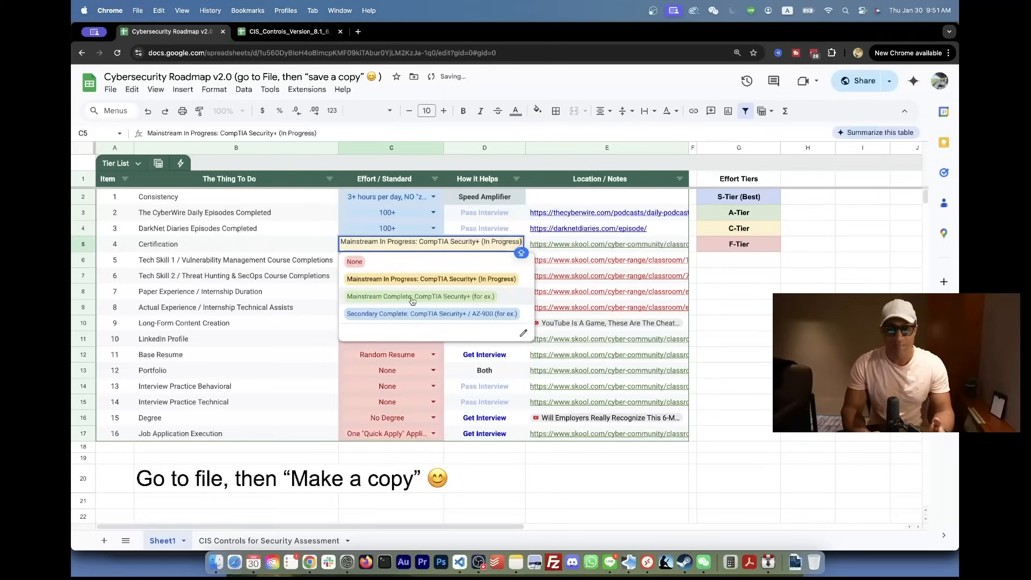
click(419, 296)
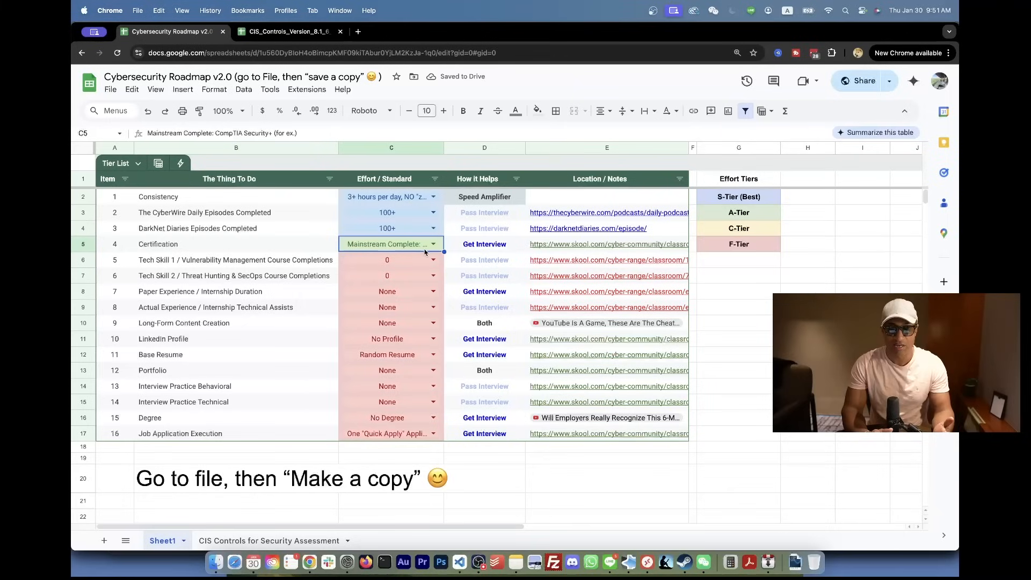
click(433, 244)
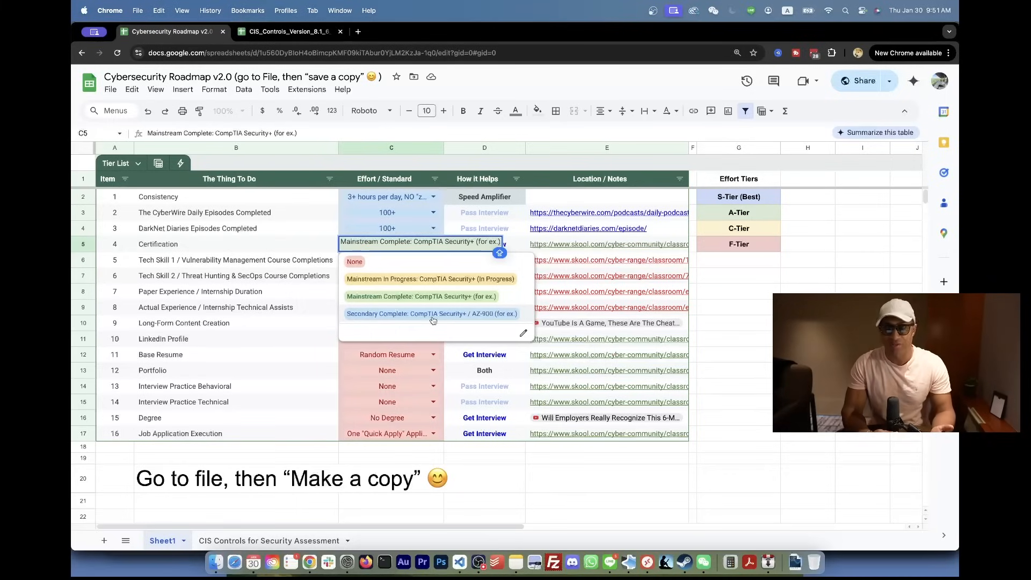
click(430, 313)
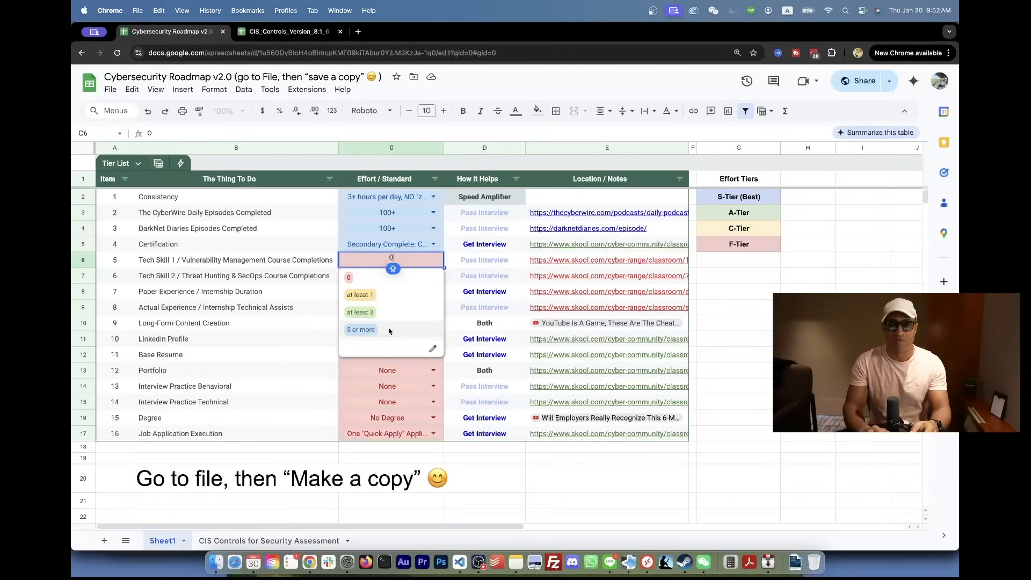
mouse_move(382, 339)
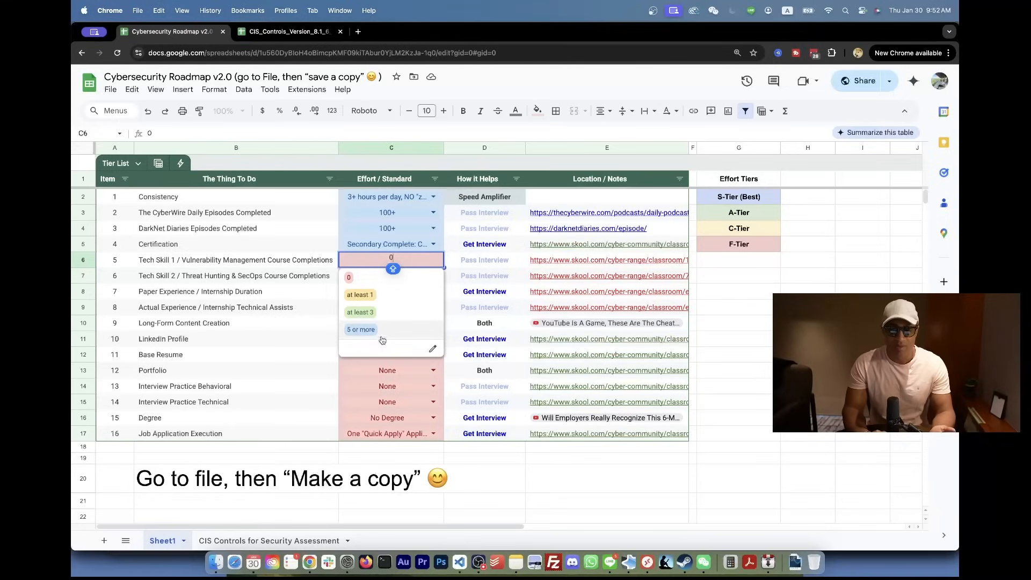
click(360, 329)
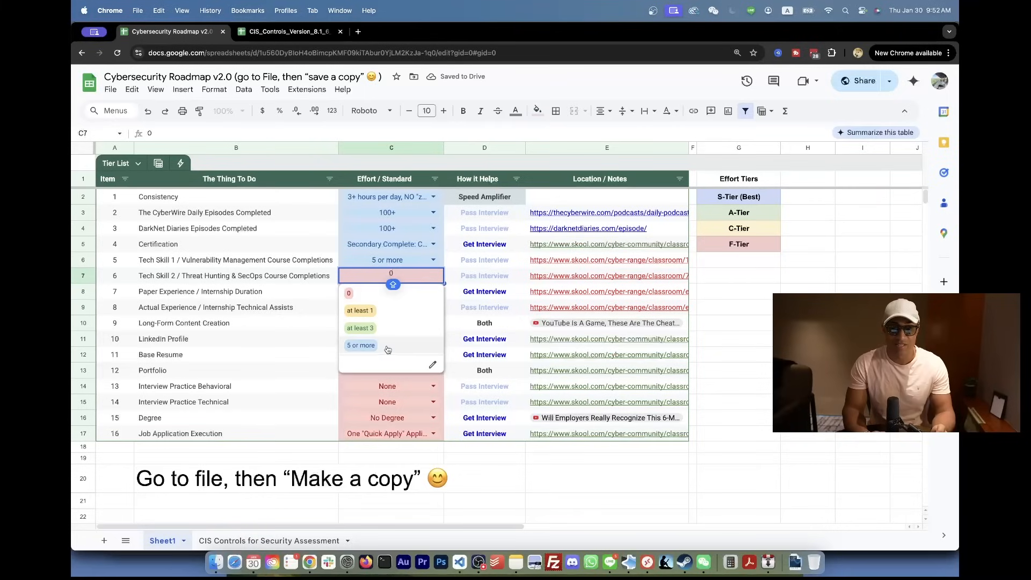
click(361, 345)
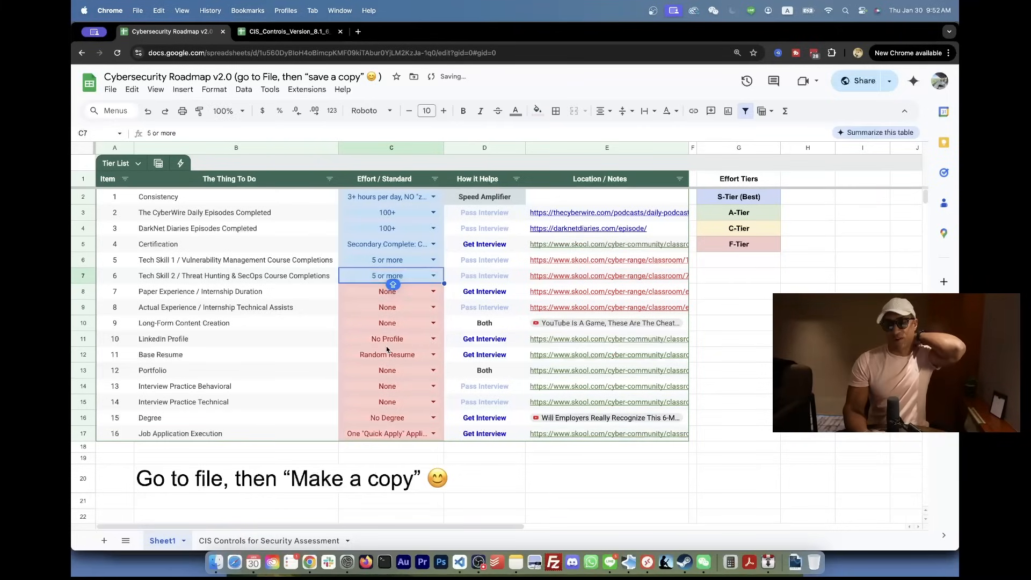
click(235, 275)
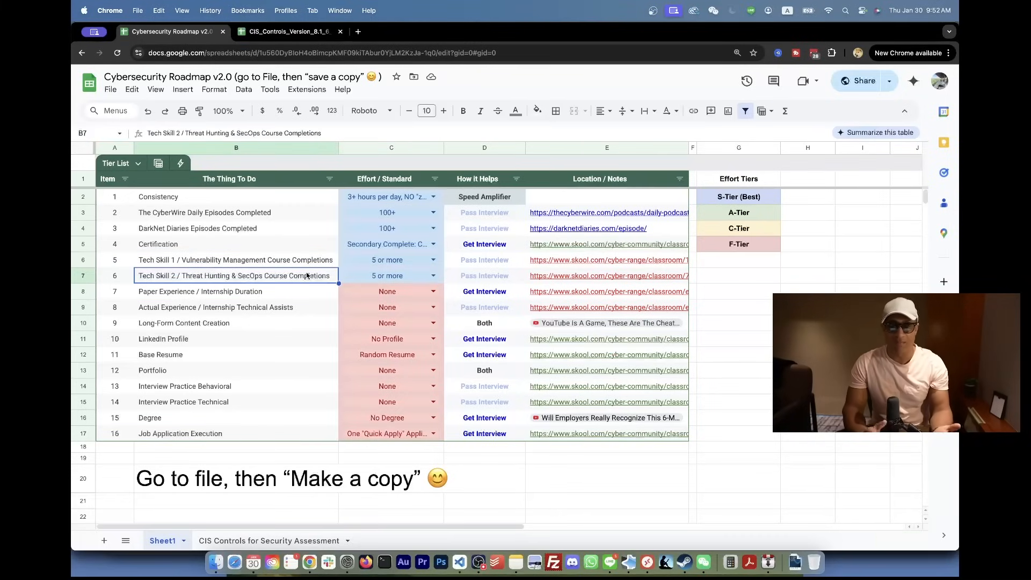
click(114, 259)
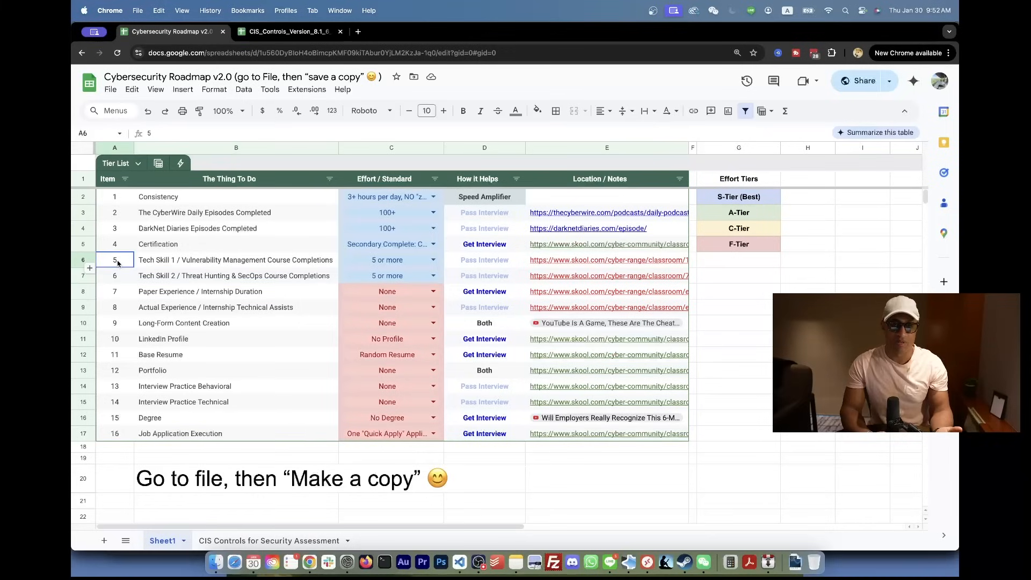
click(82, 259)
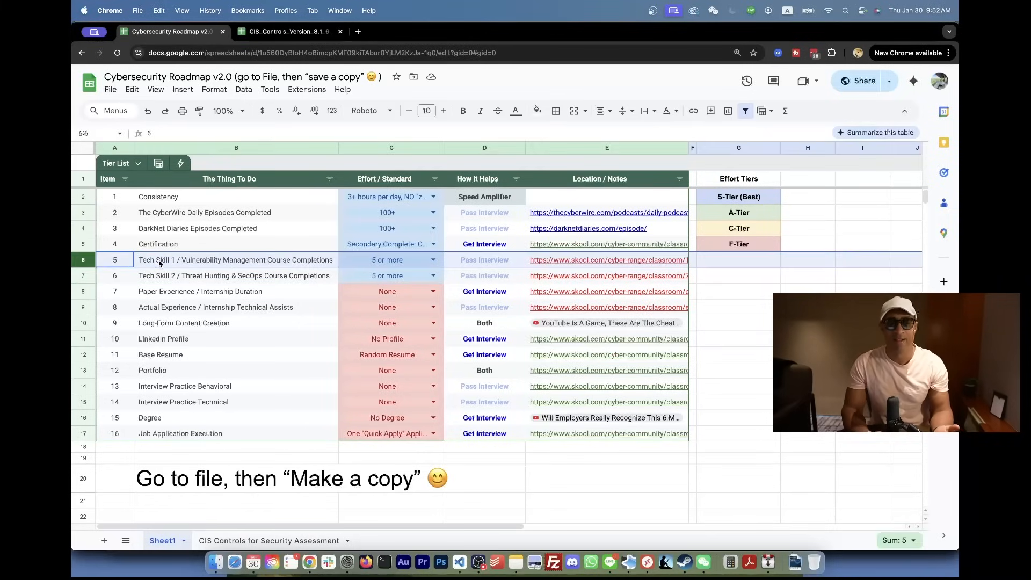
click(236, 259)
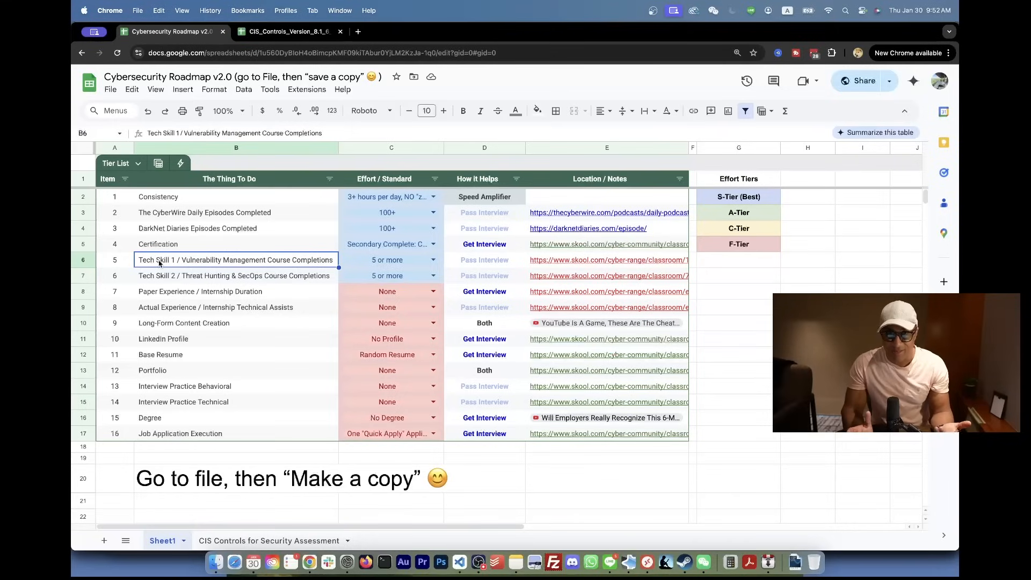
mouse_move(383, 252)
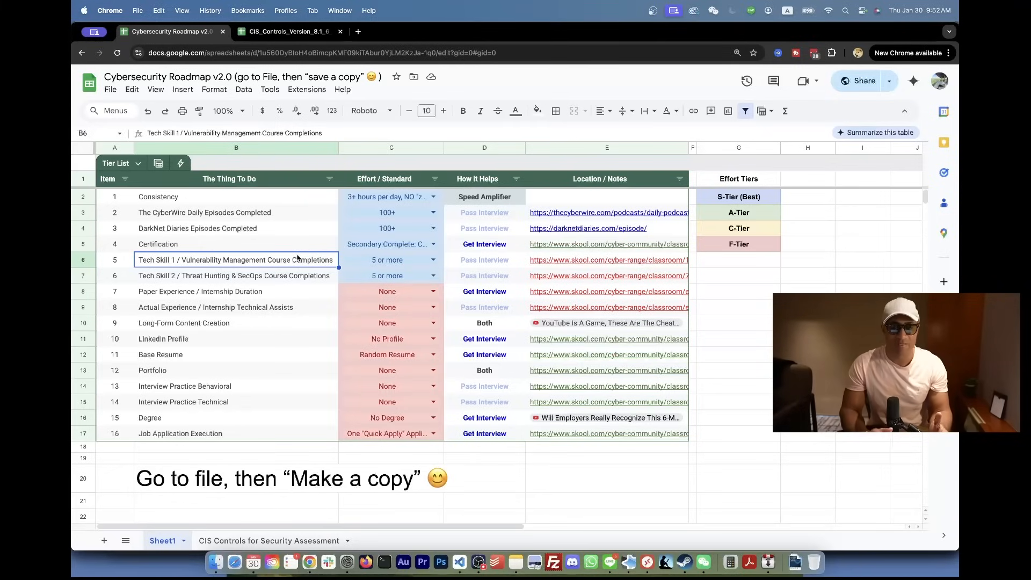
click(233, 275)
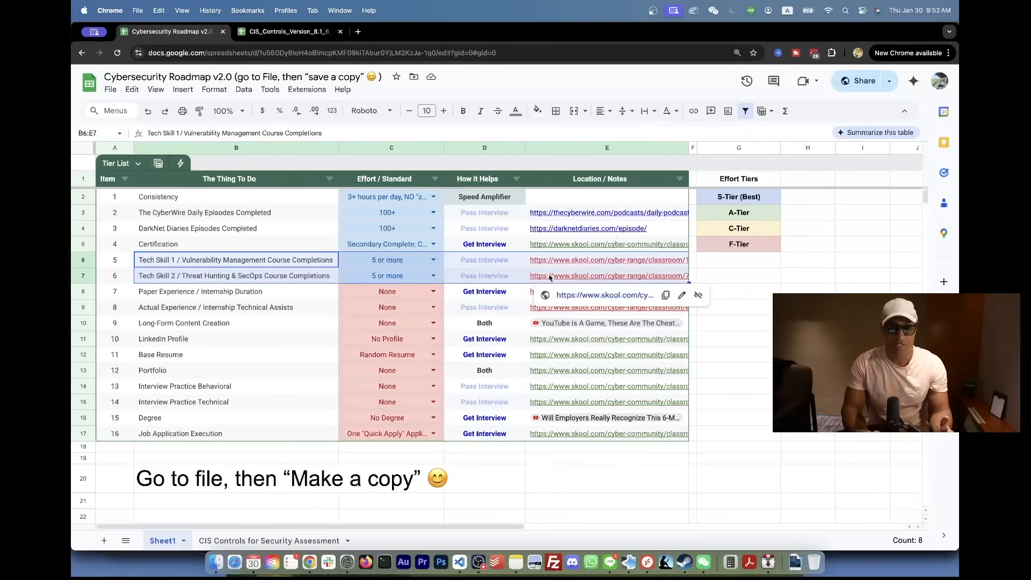
click(606, 275)
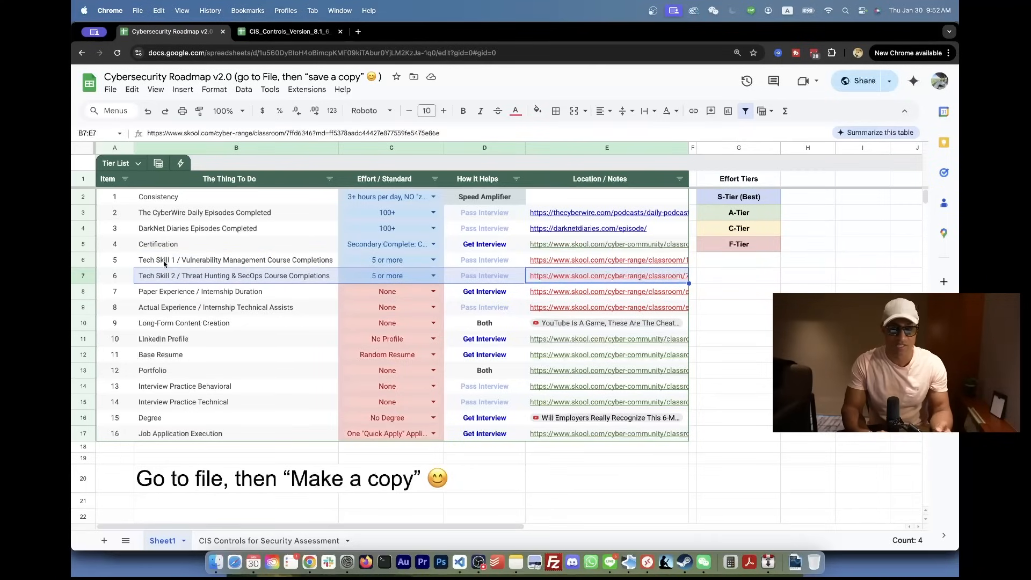
click(234, 259)
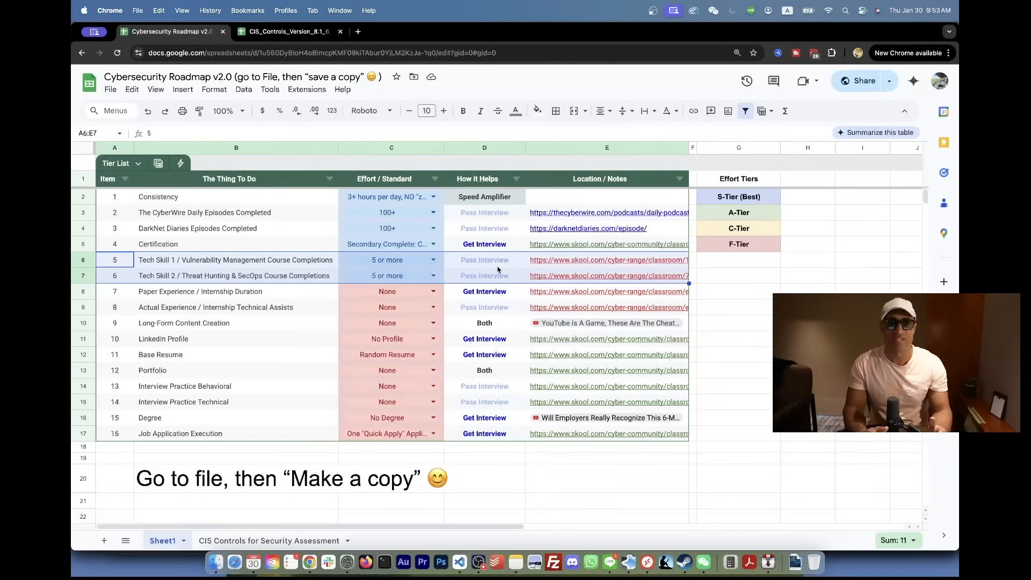
mouse_move(254, 298)
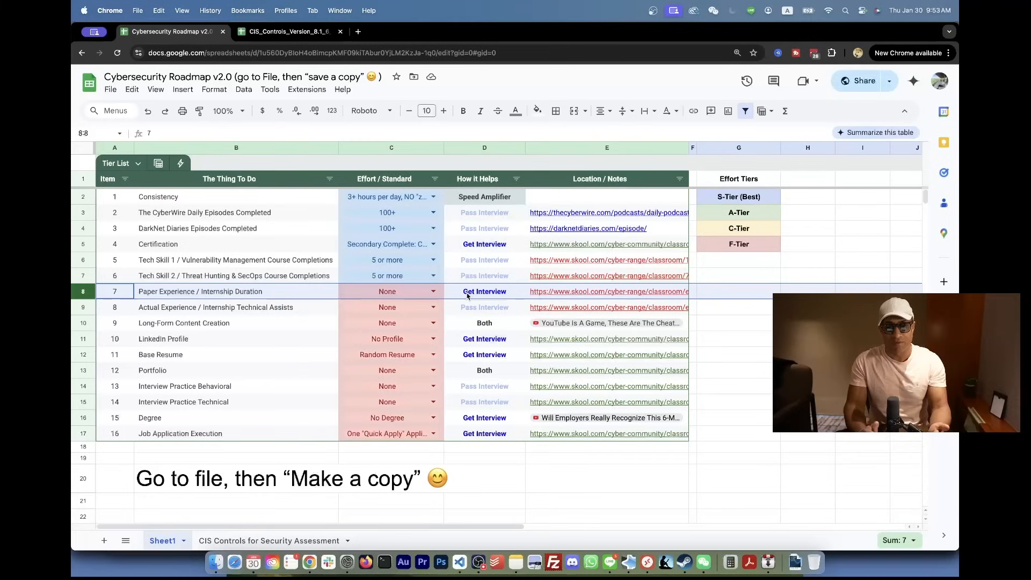
click(216, 307)
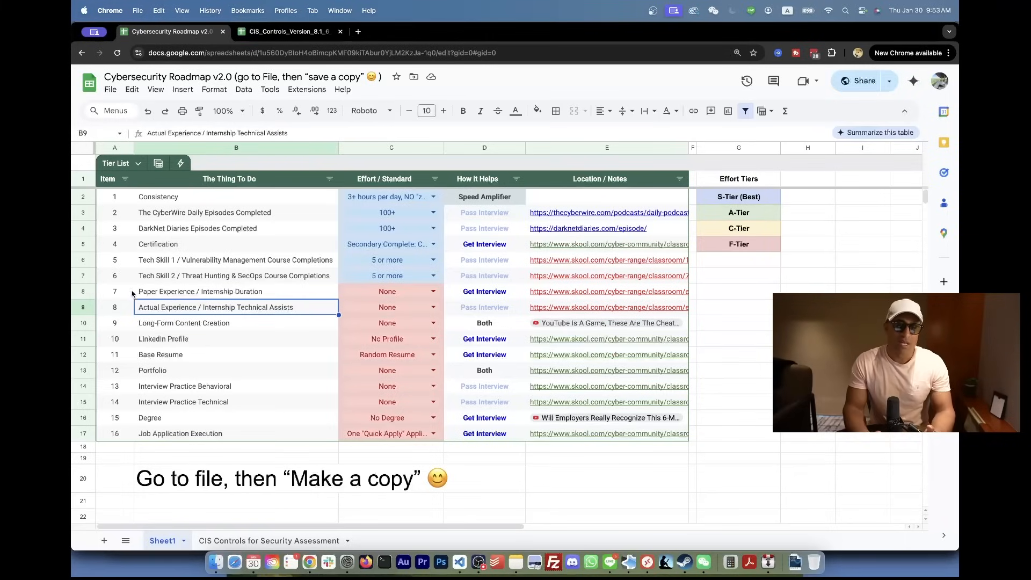
click(113, 291)
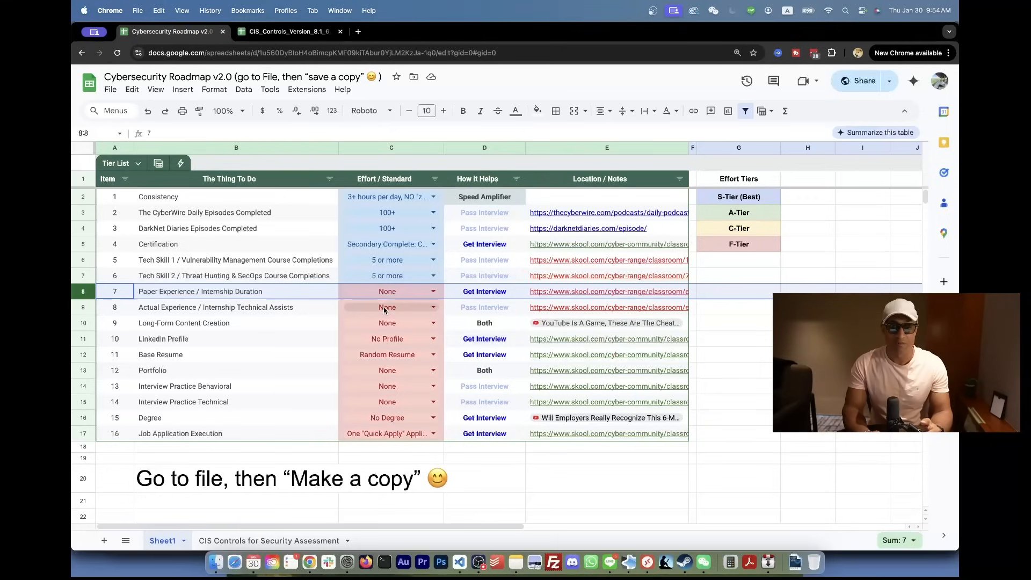
click(433, 308)
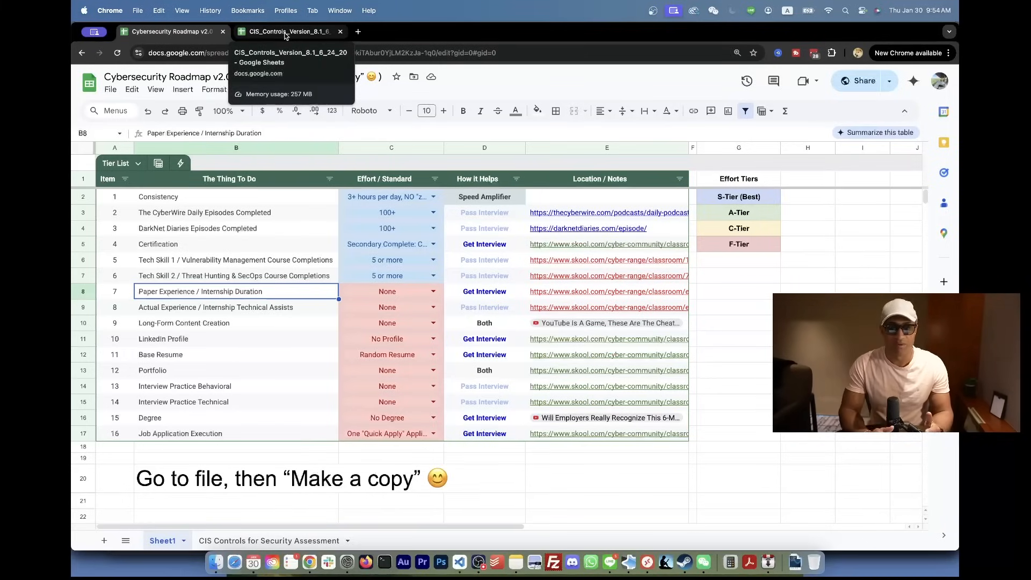
Switch to the CIS Controls workbook and open its Controls V8 sheet
click(287, 31)
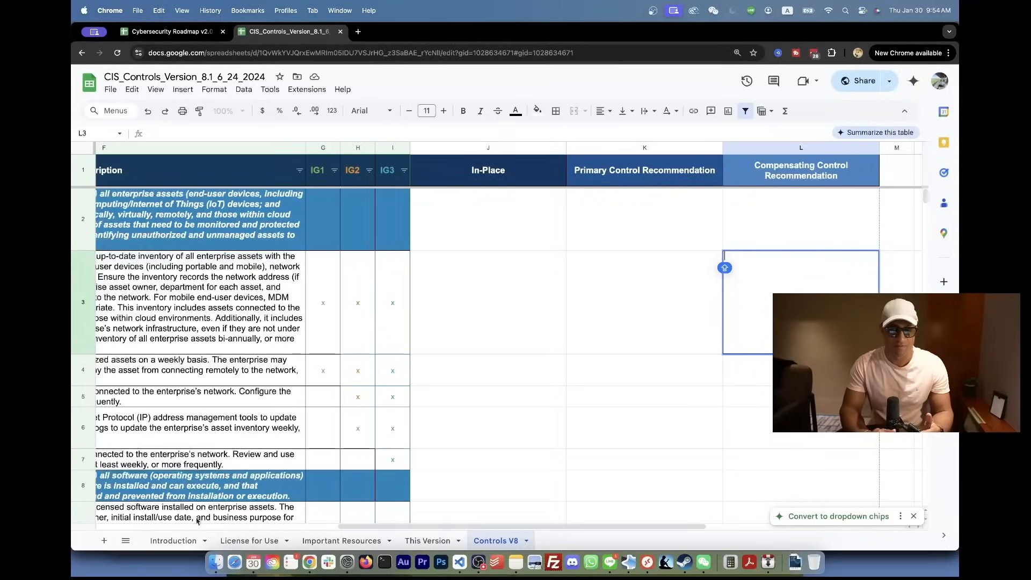
click(174, 540)
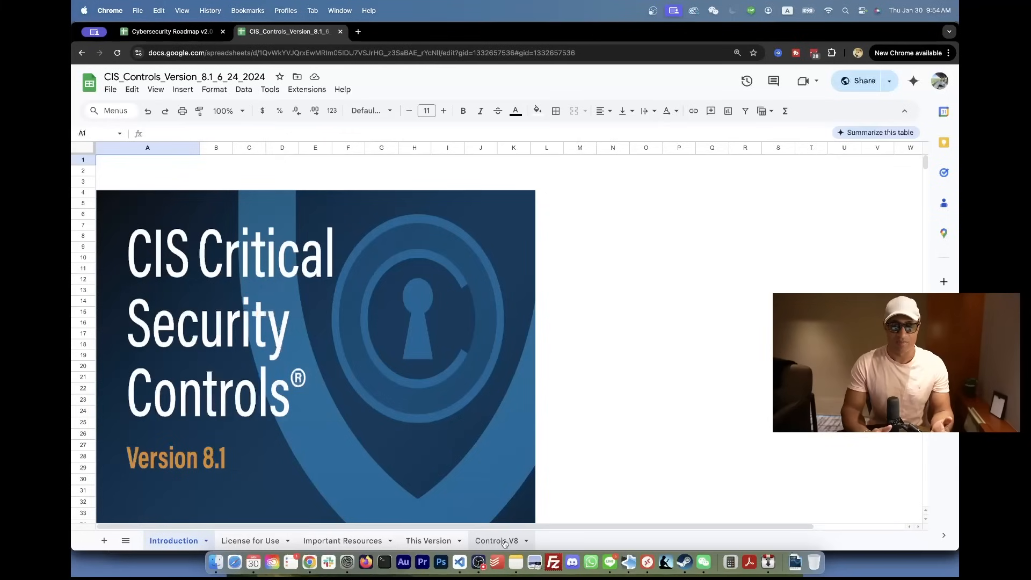
click(496, 541)
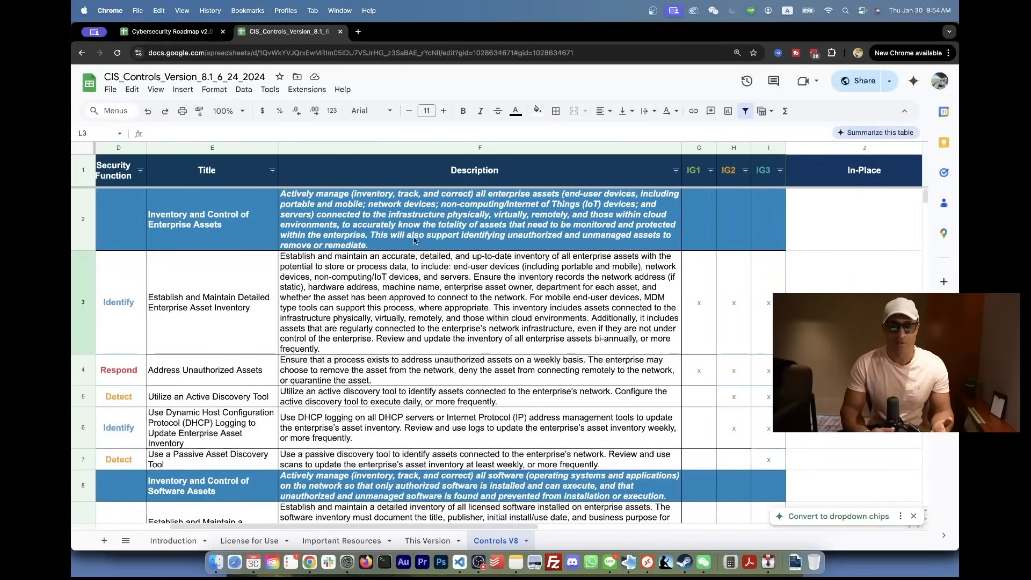
Inspect the Controls V8 Description column, asset inventory safeguard titles and the 1.1 In-Place cell
click(478, 147)
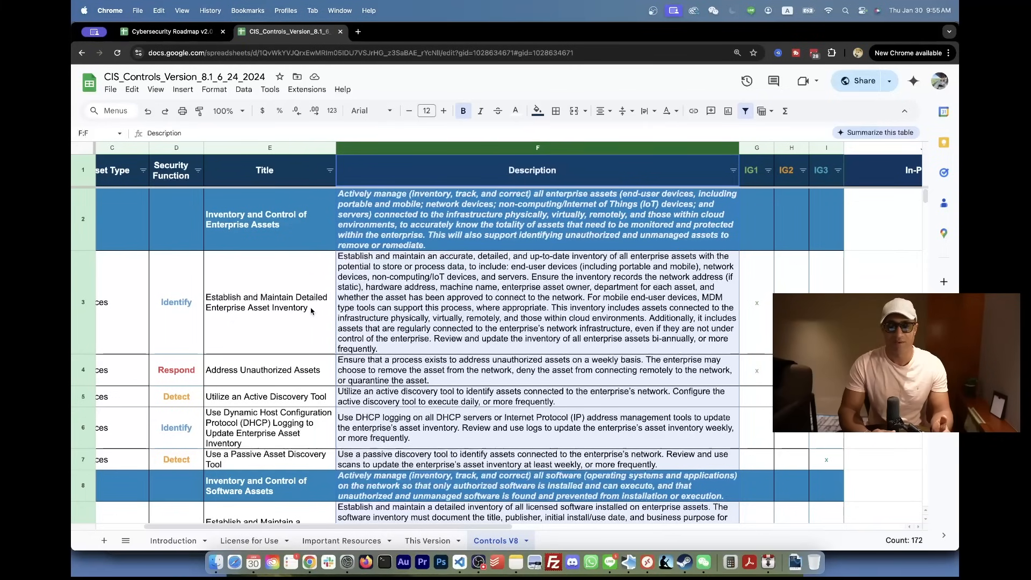
click(269, 427)
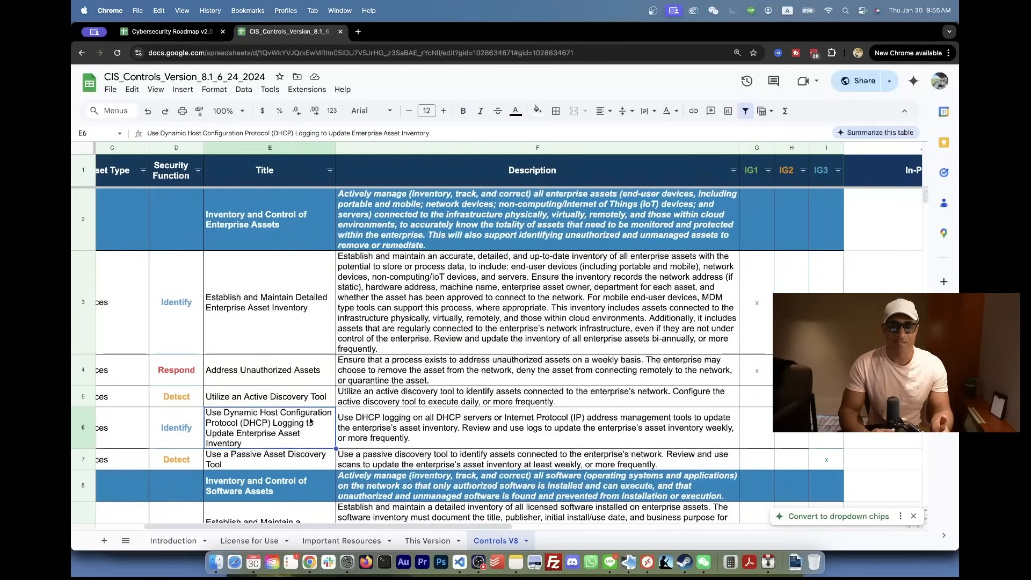
click(265, 396)
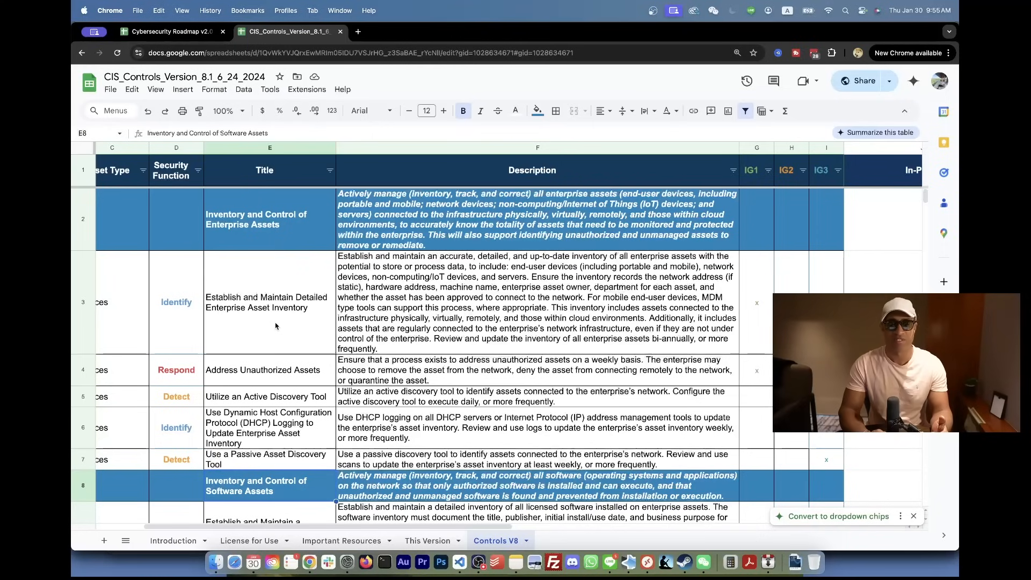
click(269, 303)
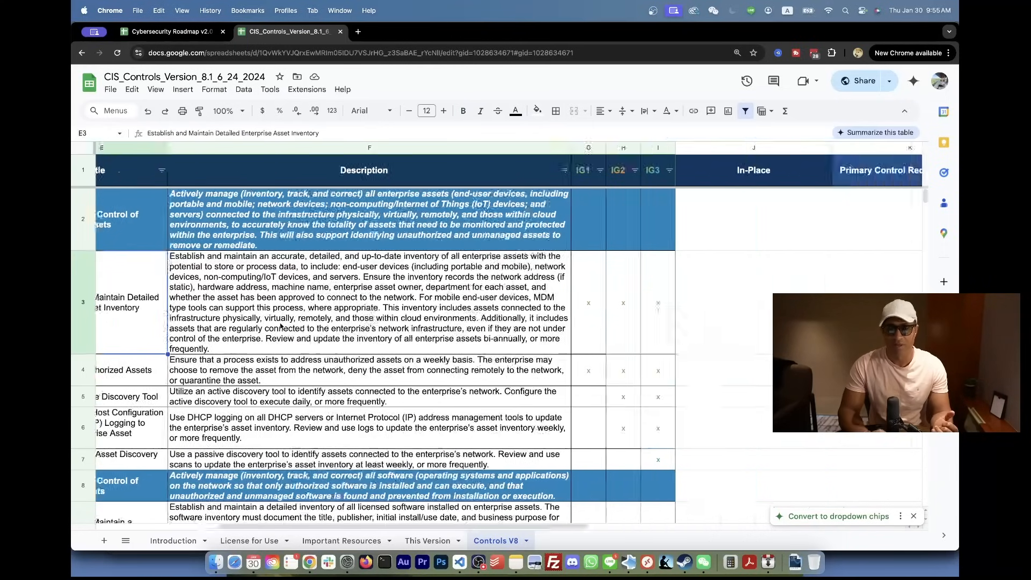
click(657, 302)
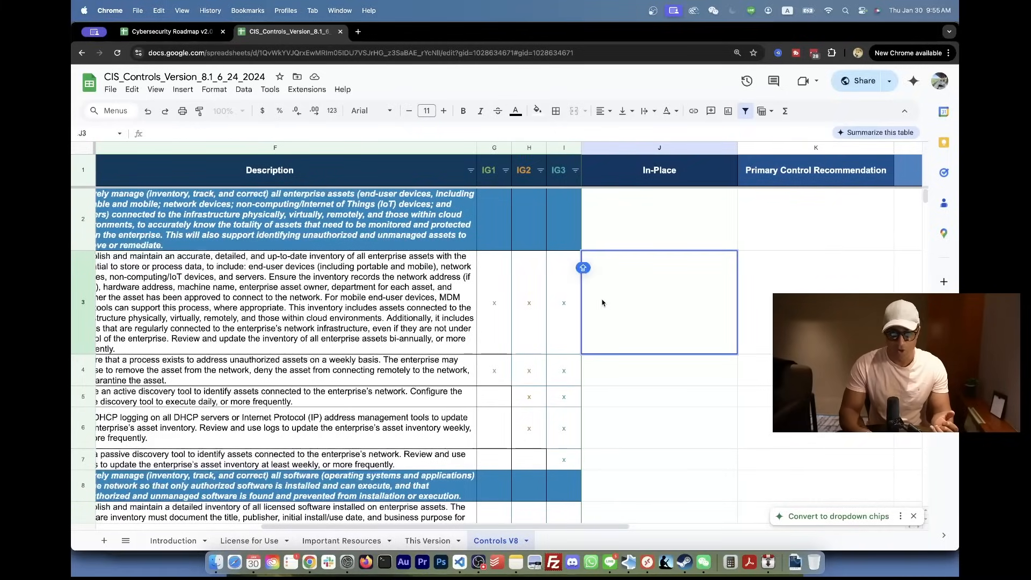
click(815, 302)
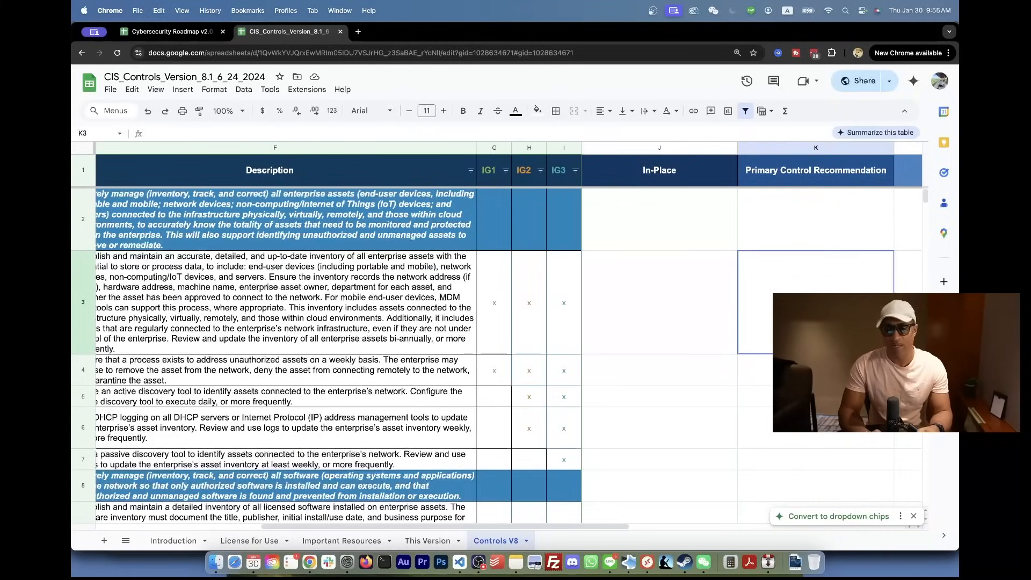
Check the control recommendation columns, then return to the Cybersecurity Roadmap spreadsheet
scroll(right, 3)
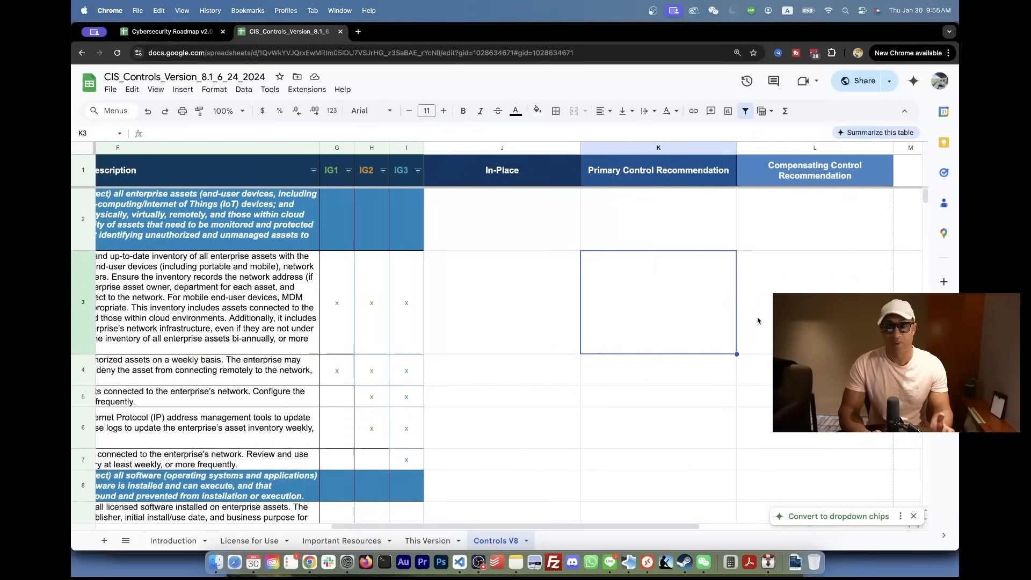
click(814, 302)
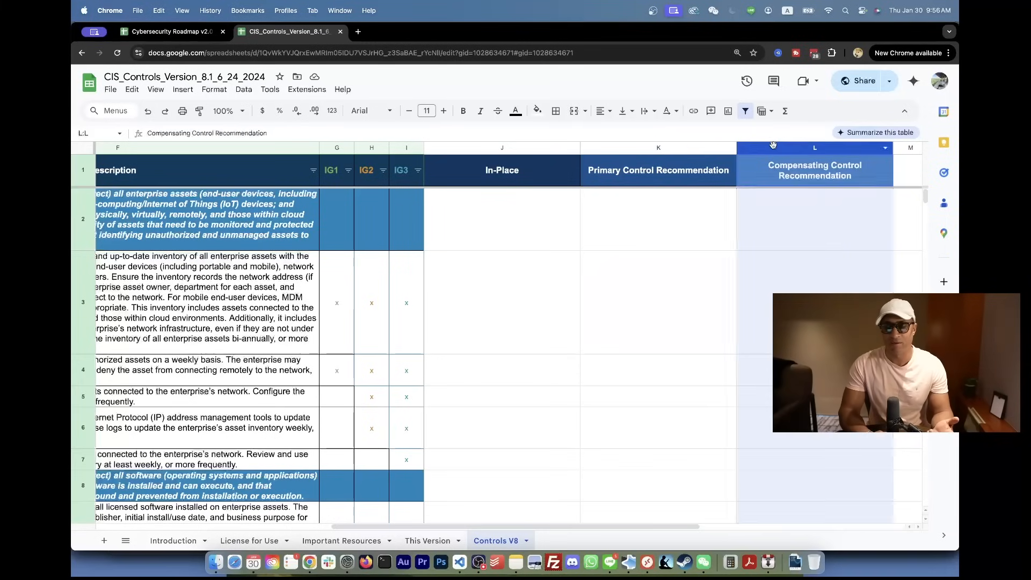
click(463, 111)
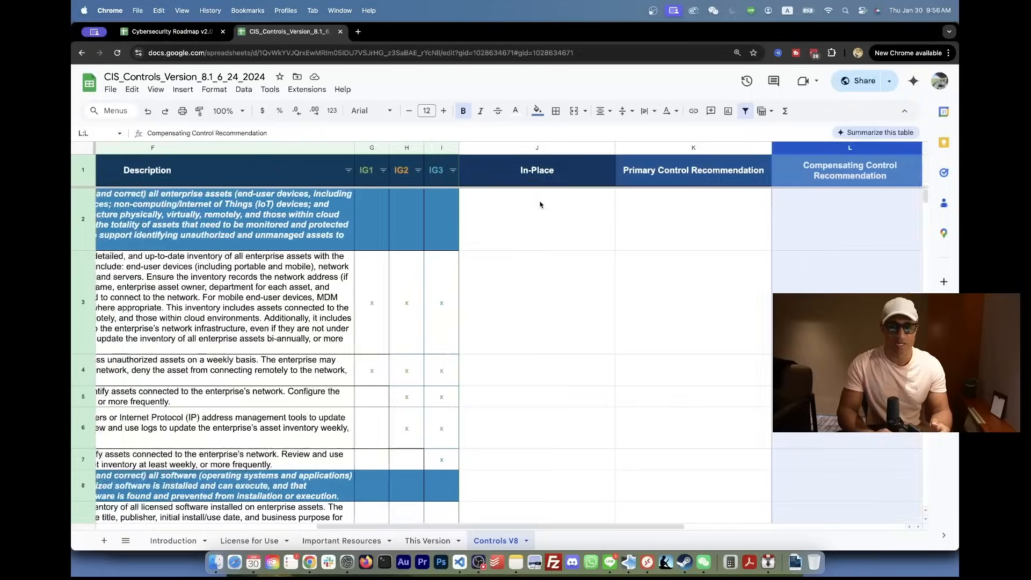
scroll(left, 3)
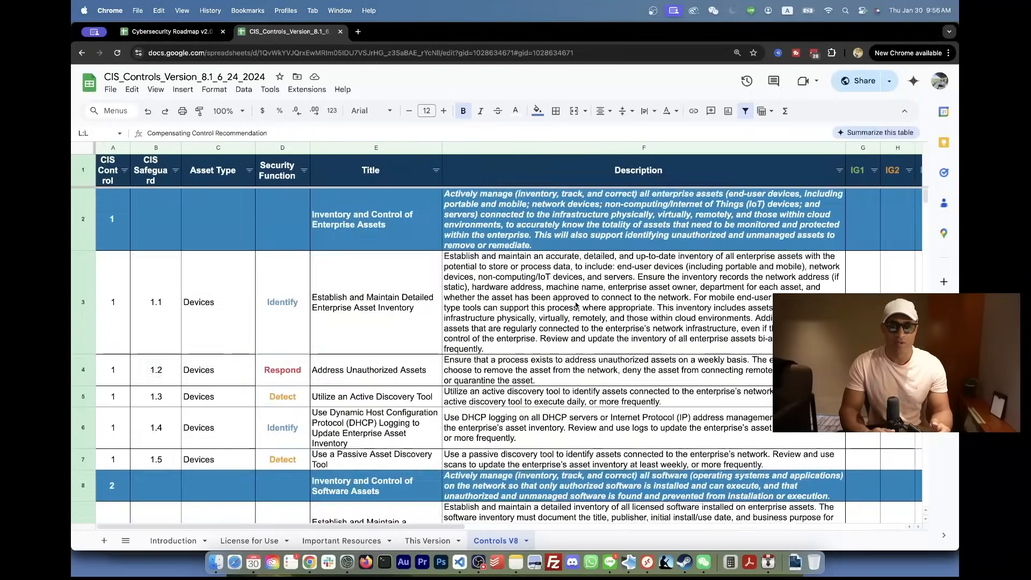
click(168, 31)
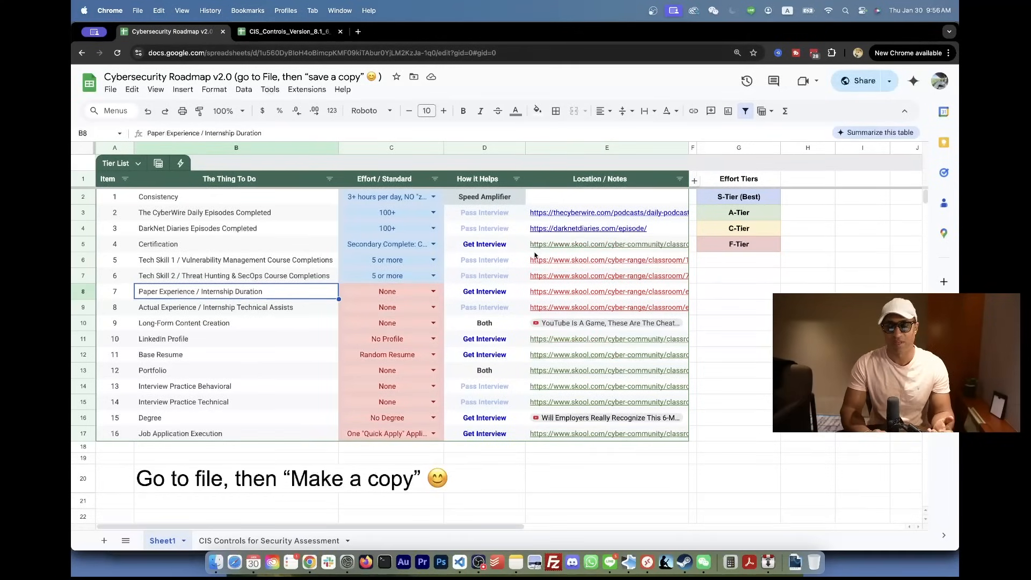
Select the Paper Experience / Internship Duration item and its effort cell
click(735, 307)
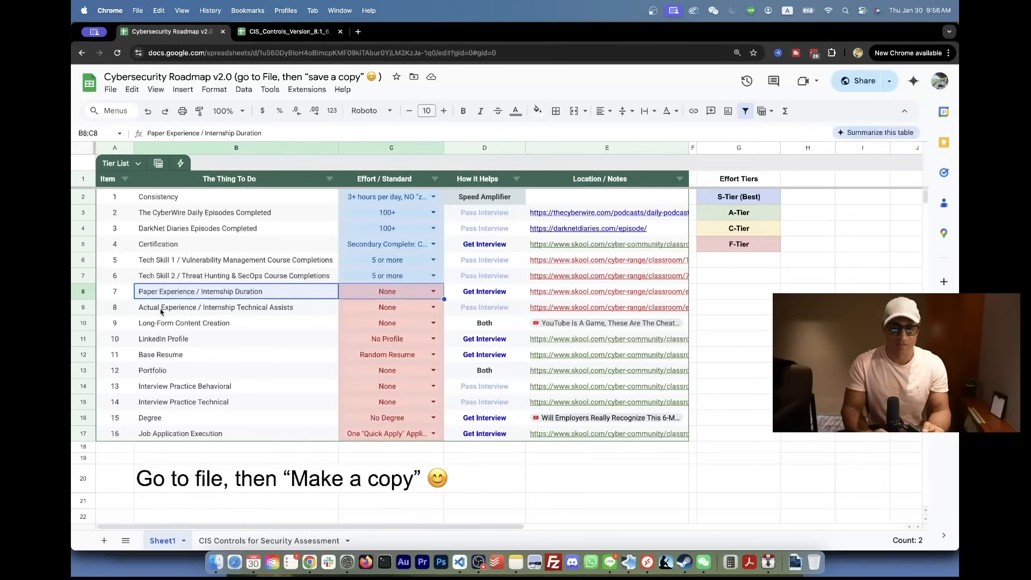
click(236, 308)
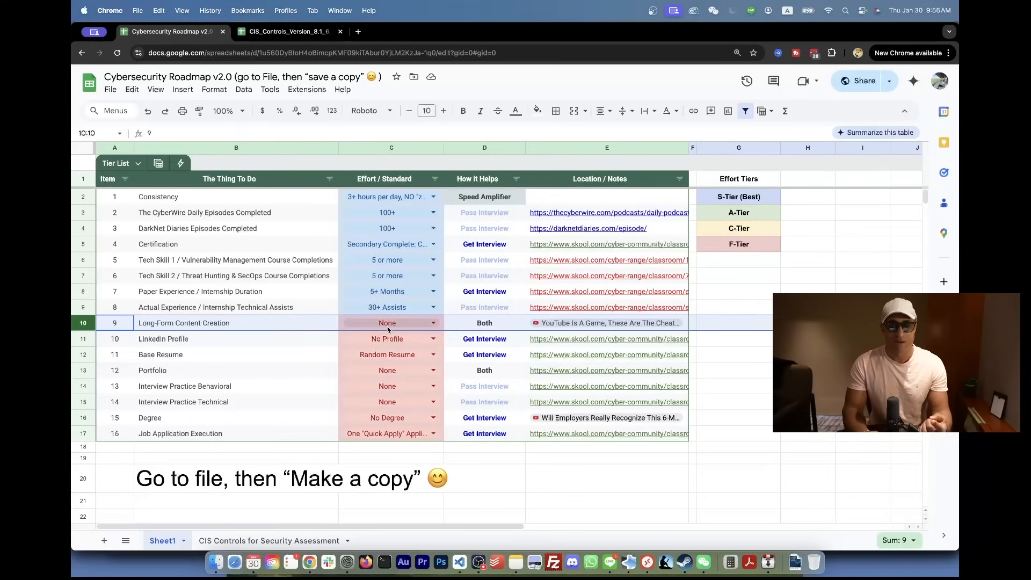
Choose 'NIST 800-61, NIST 800-37, and 2 Technical Labs' for Long-Form Content Creation in C10
click(433, 323)
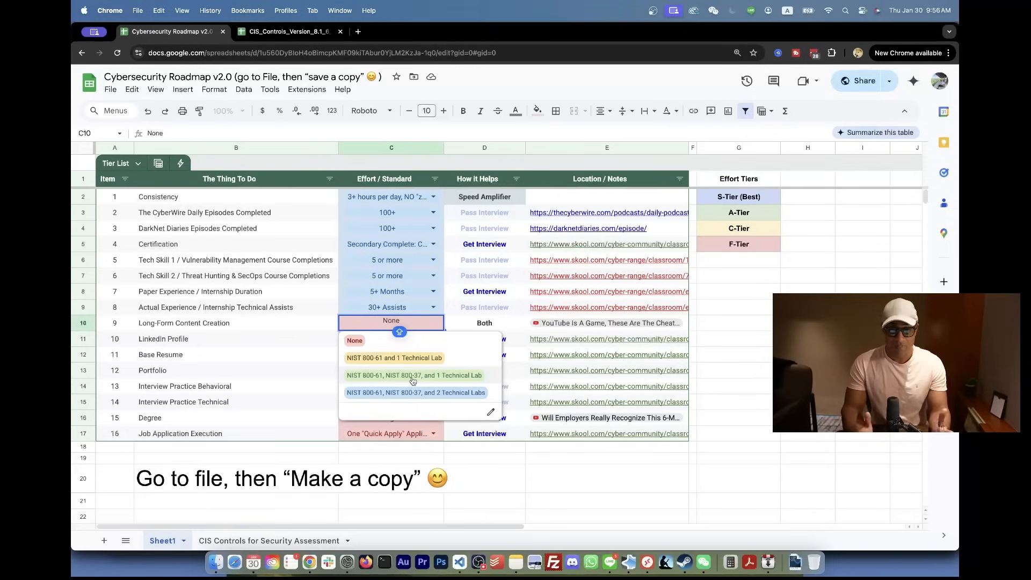
mouse_move(396, 375)
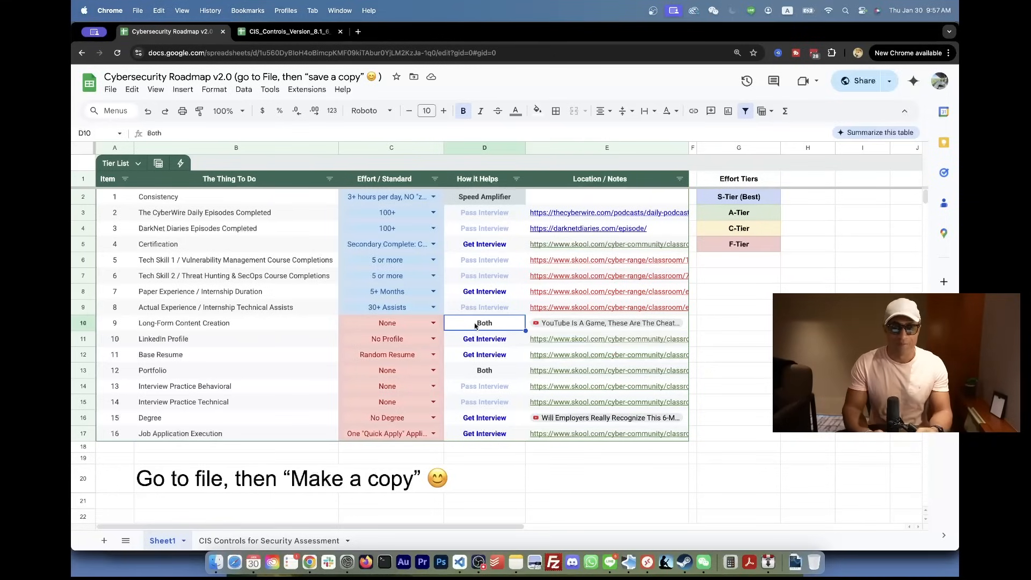
click(392, 323)
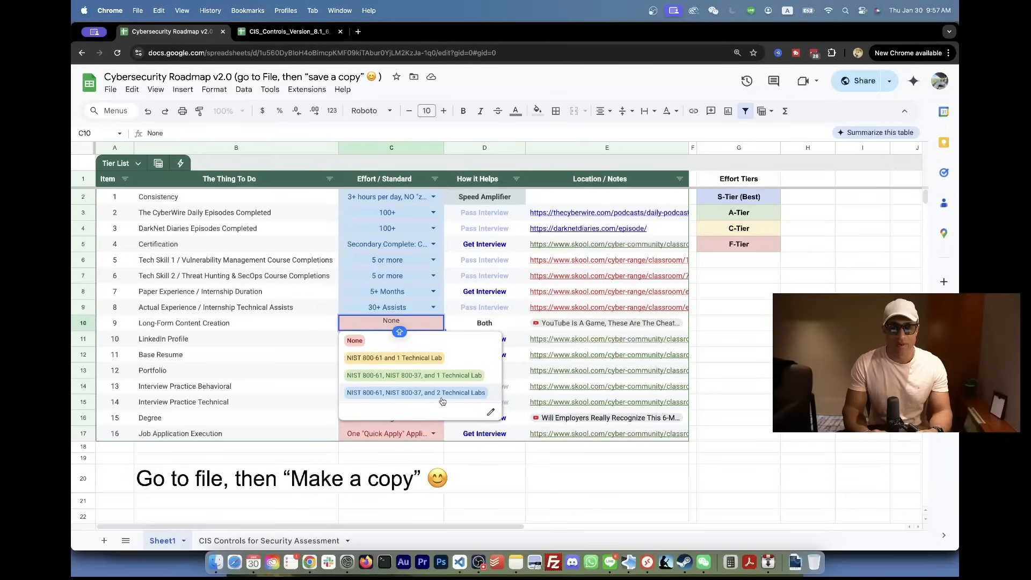
mouse_move(369, 399)
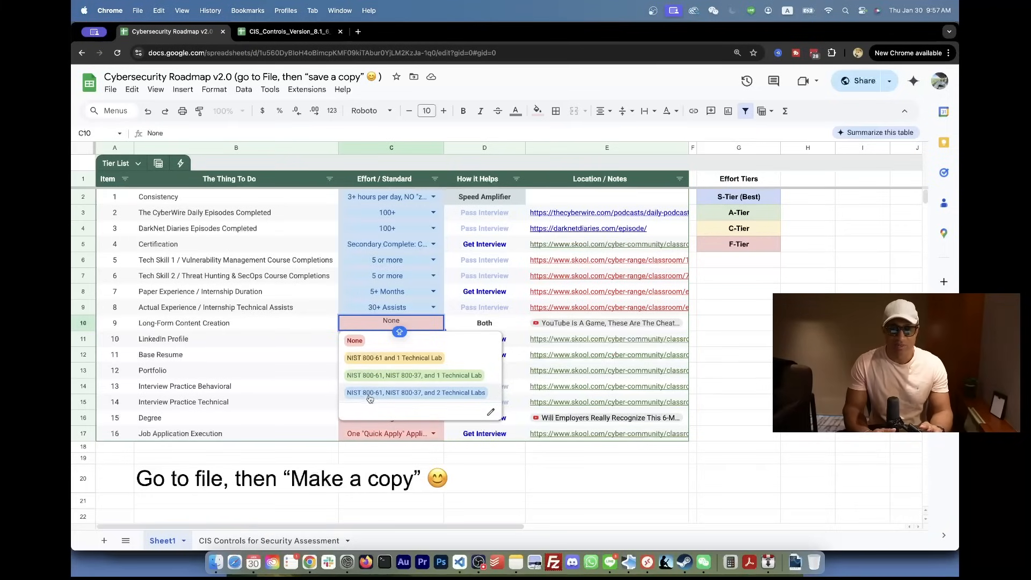
mouse_move(407, 393)
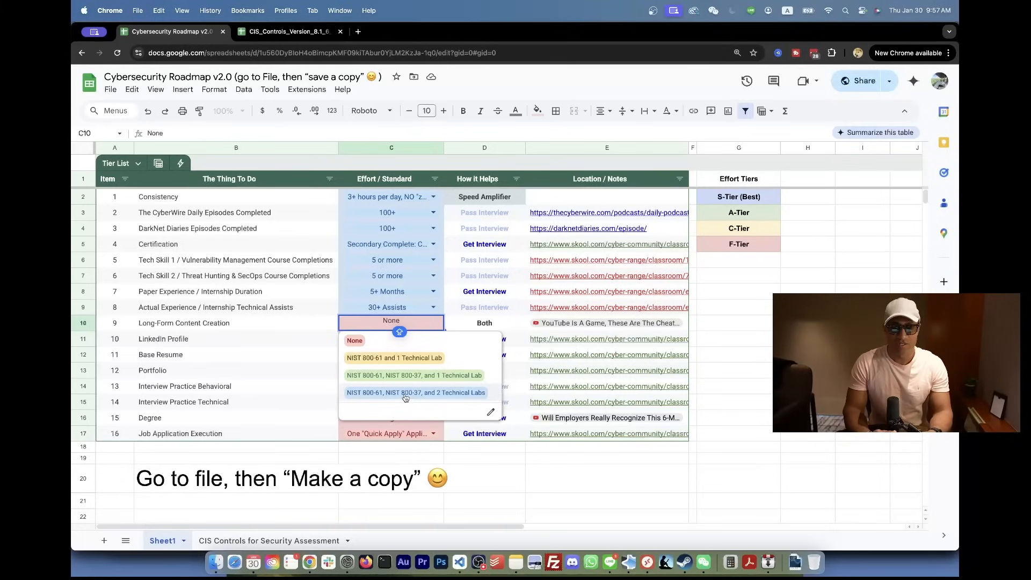
click(415, 392)
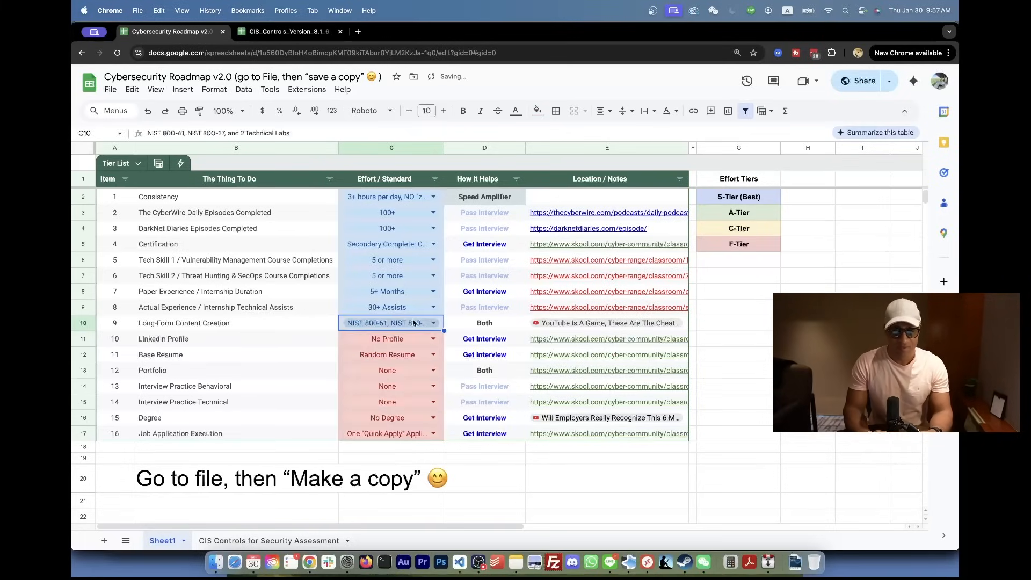
click(387, 339)
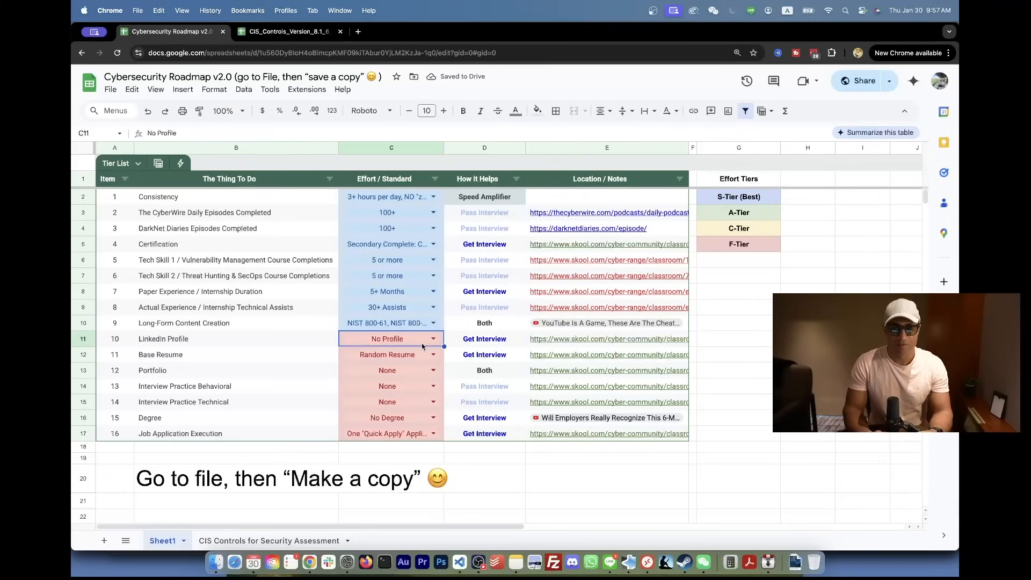
Pick 'Fully Optimized, 500+ Relevant Connections' for LinkedIn and the community-validated resume template for Base Resume
click(433, 339)
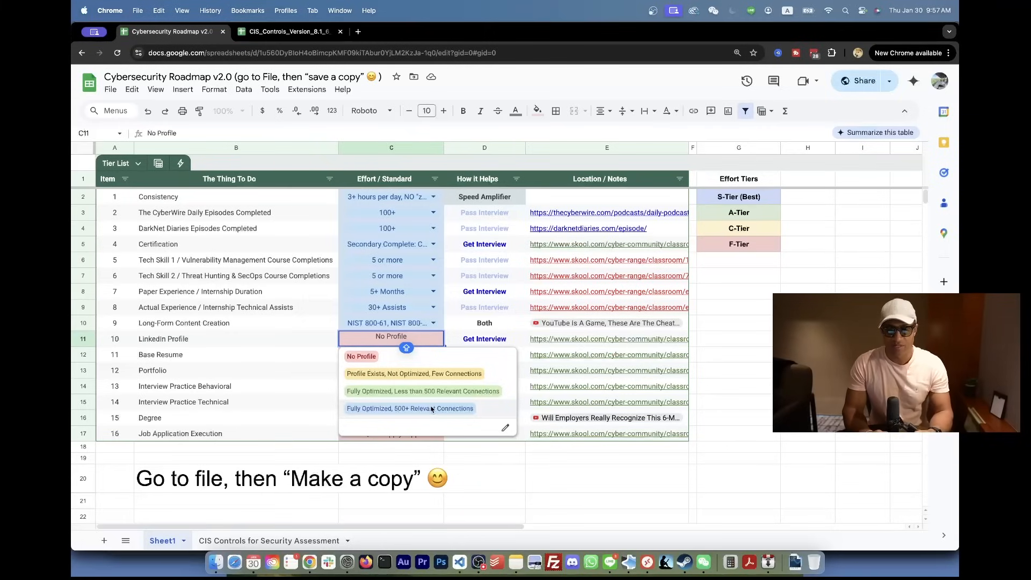
click(409, 408)
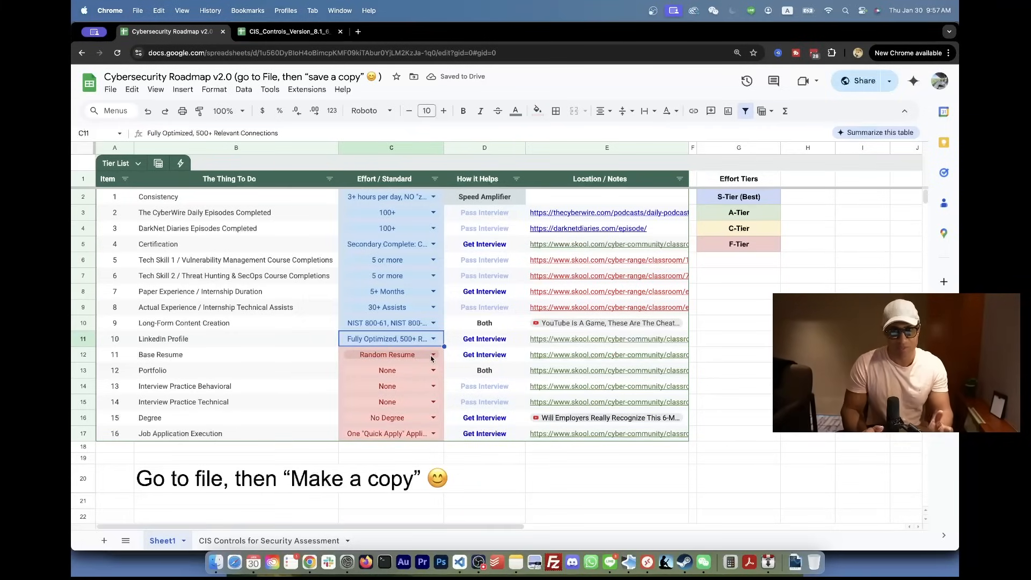
click(433, 339)
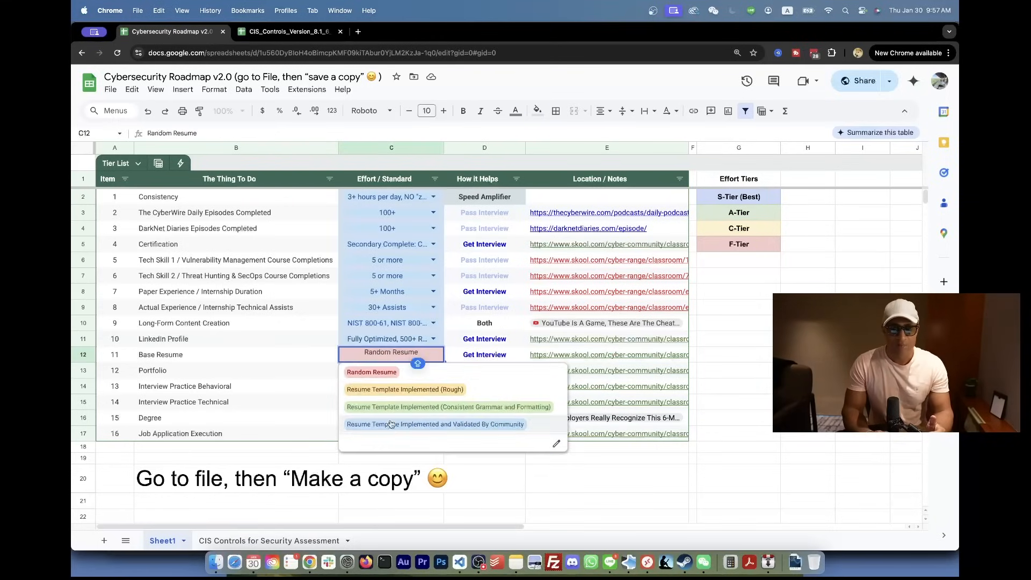
click(434, 424)
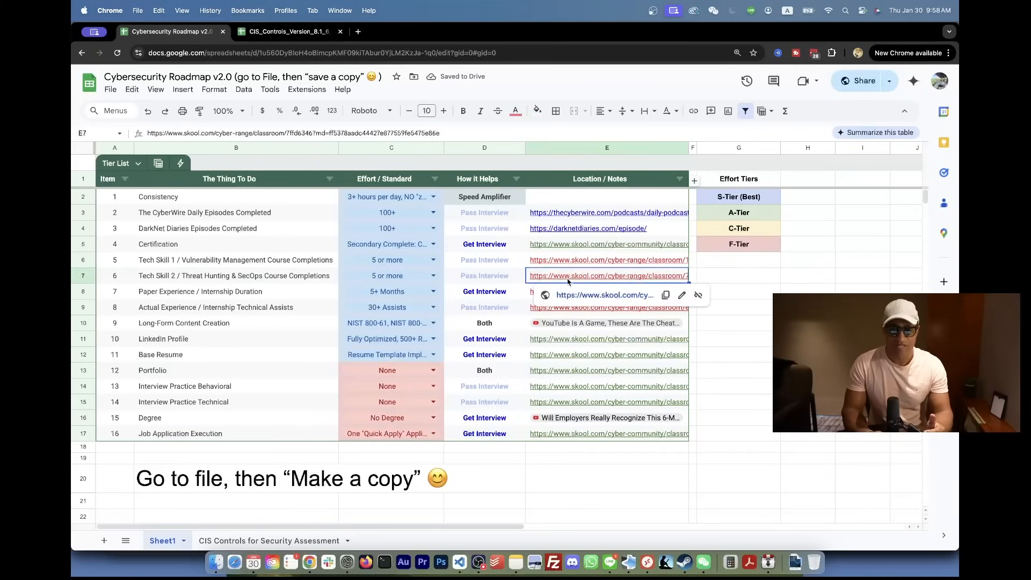
Open the C13 dropdown listing Portfolio's effort levels
click(605, 339)
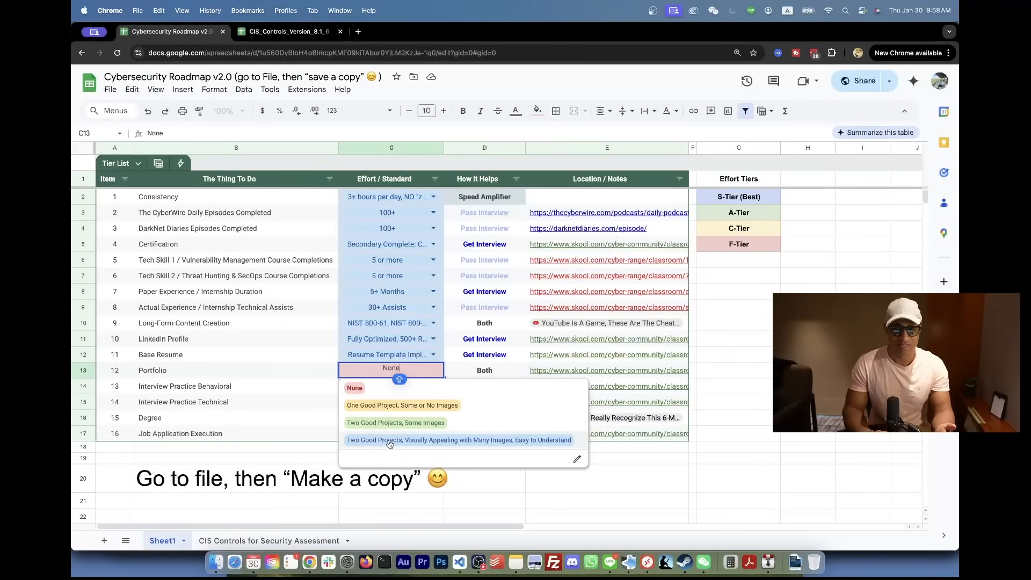
Choose 'Two Good Projects, Visually Appealing with Many Images, Easy to Understand' for Portfolio
click(458, 440)
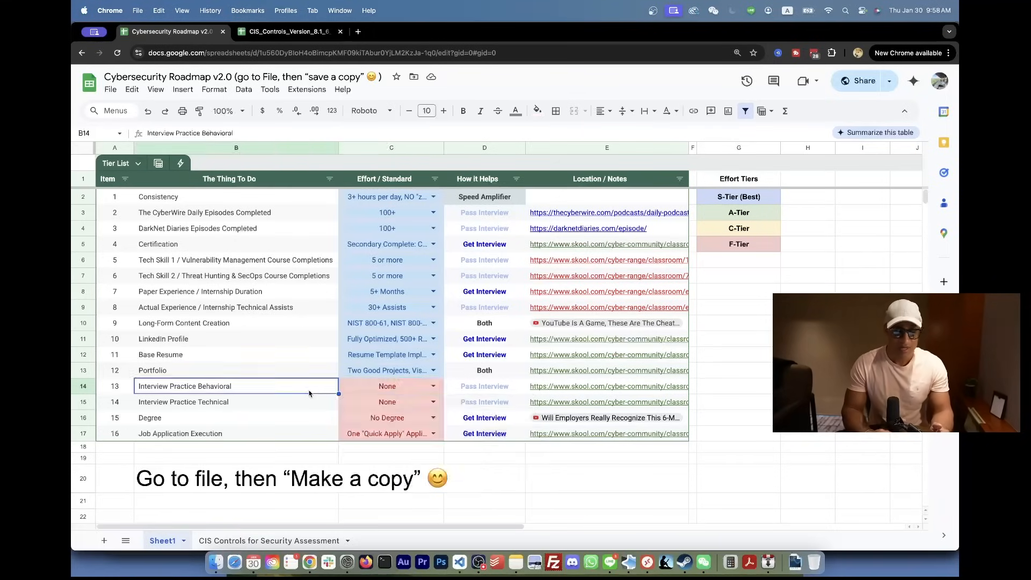
mouse_move(453, 405)
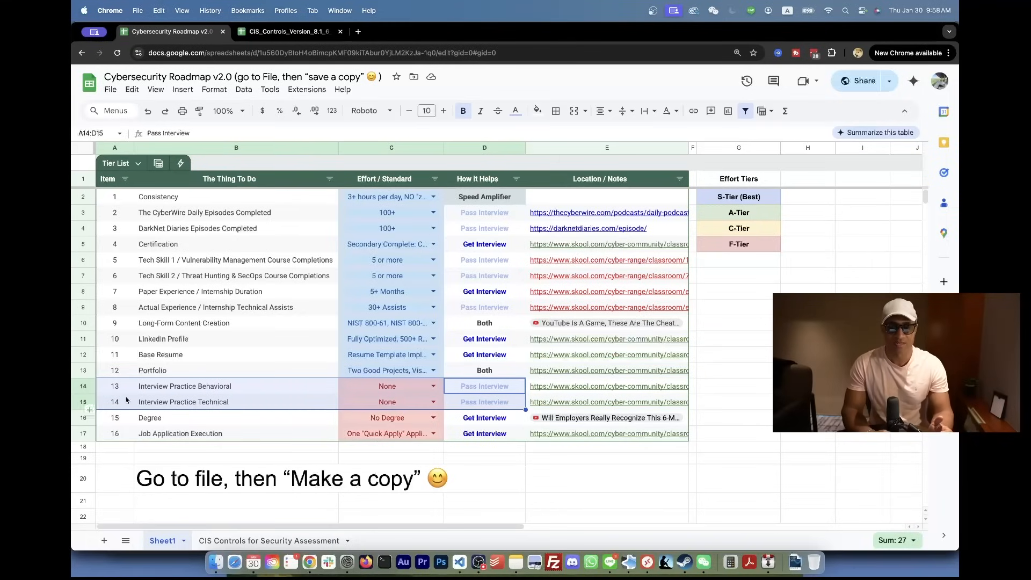
mouse_move(311, 386)
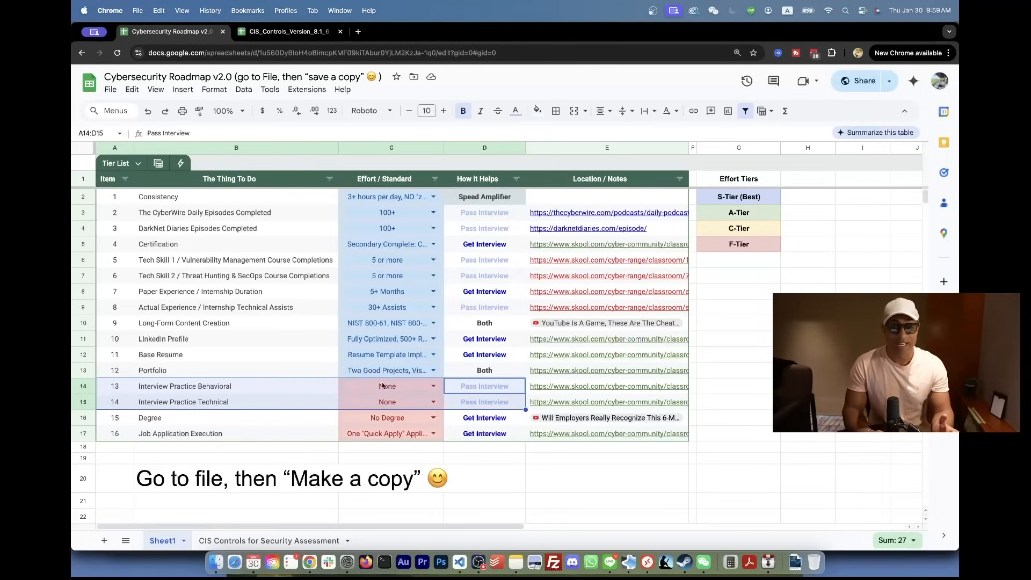
click(433, 386)
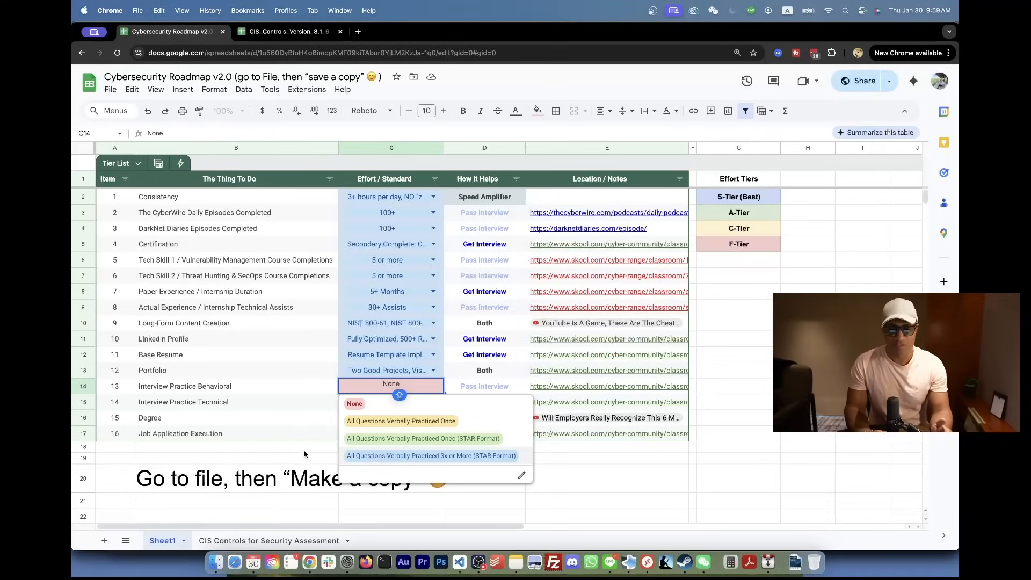
Set Interview Practice Technical to 'All Questions PLUS 10 ChatGPT Generated' questions, then raise Behavioral
click(391, 402)
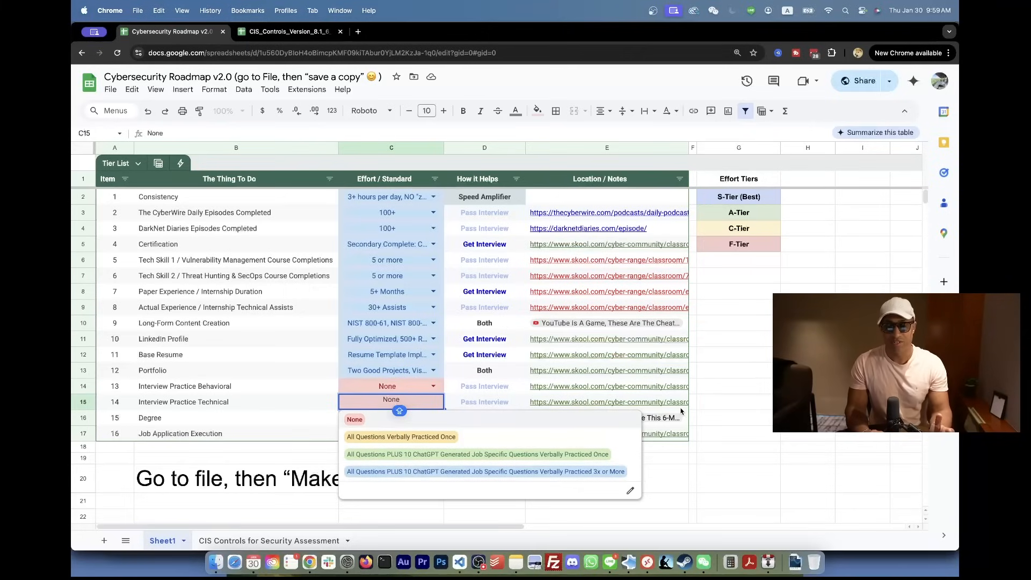
mouse_move(425, 408)
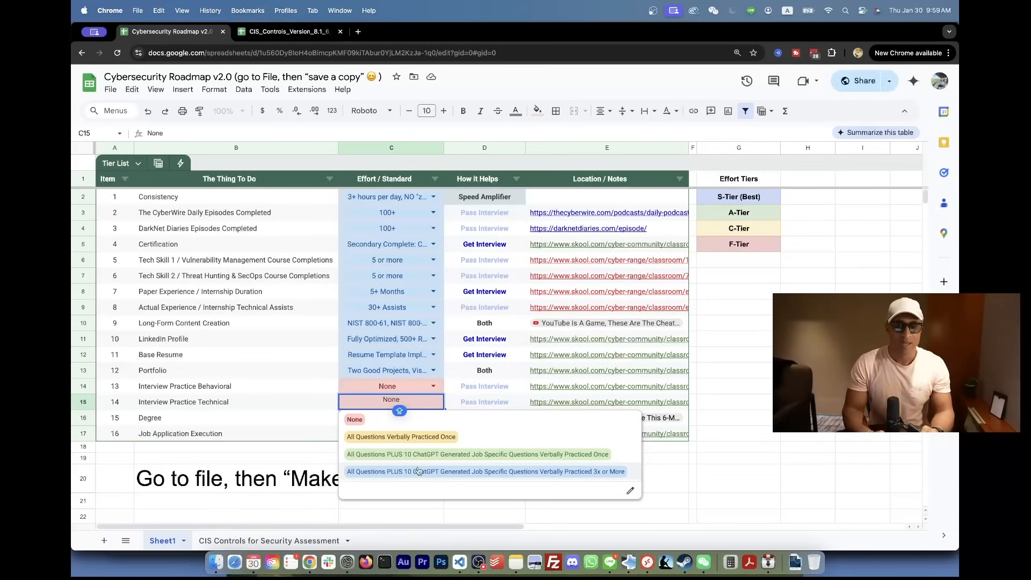
click(485, 471)
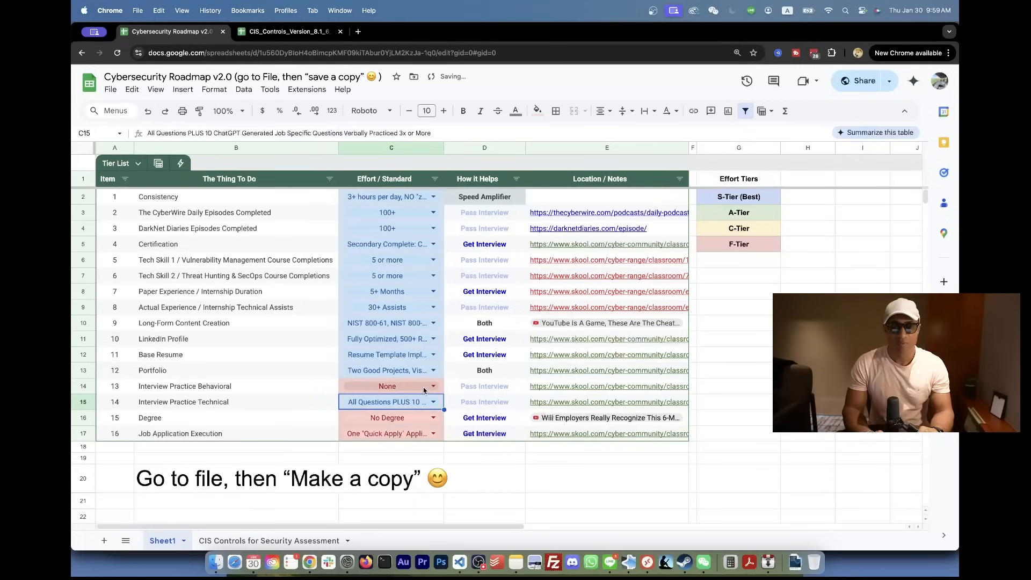
click(391, 386)
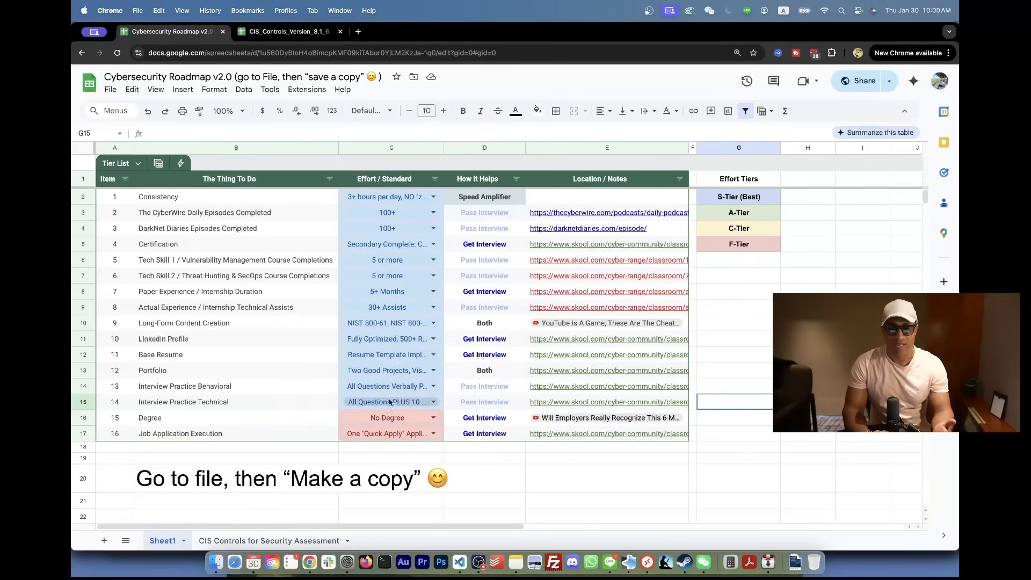
Select the Consistency-to-Degree effort values and set Degree to Bachelor's Degree (in progress)
click(392, 196)
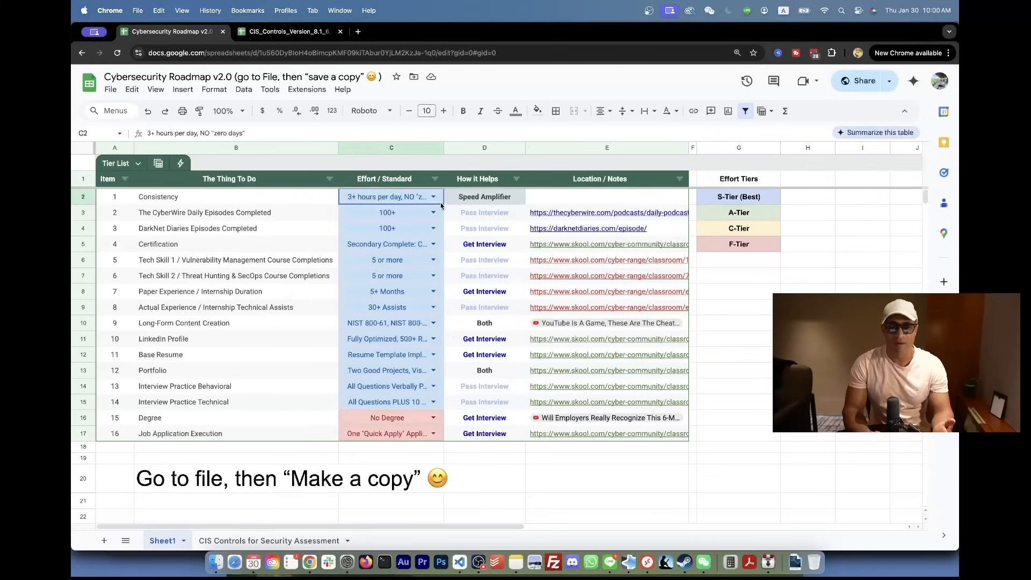
drag(386, 196, 387, 433)
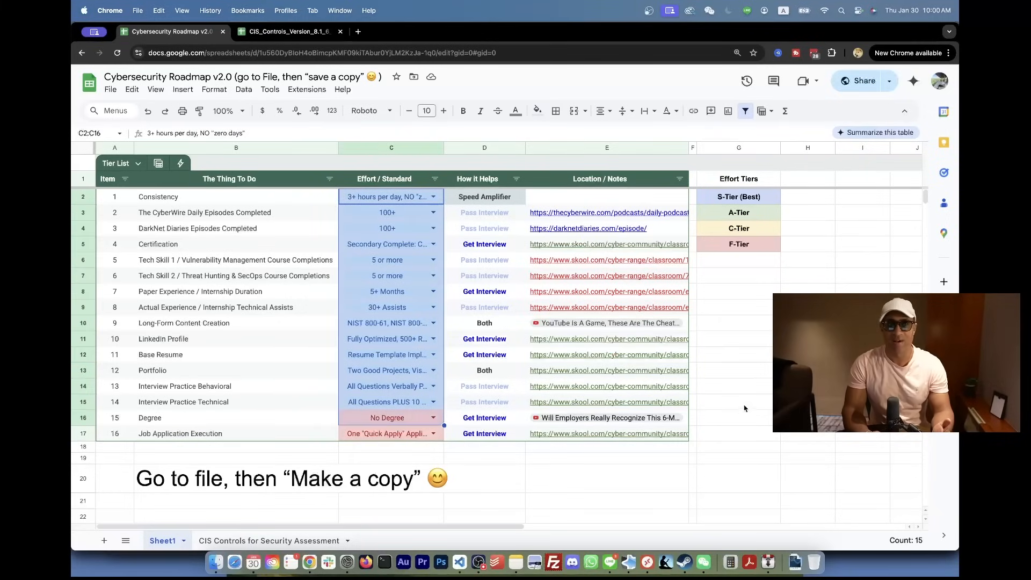
click(738, 401)
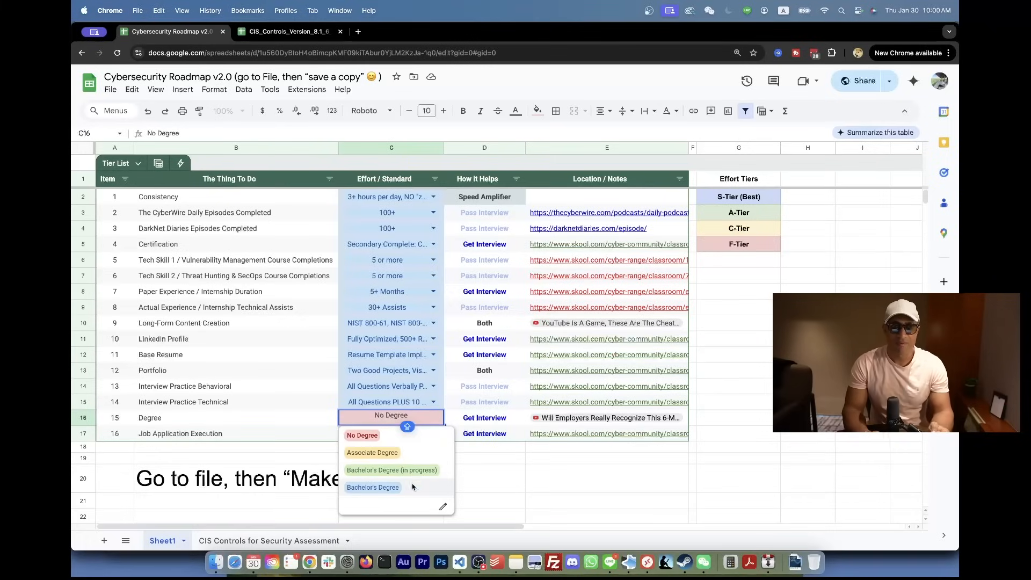
mouse_move(416, 474)
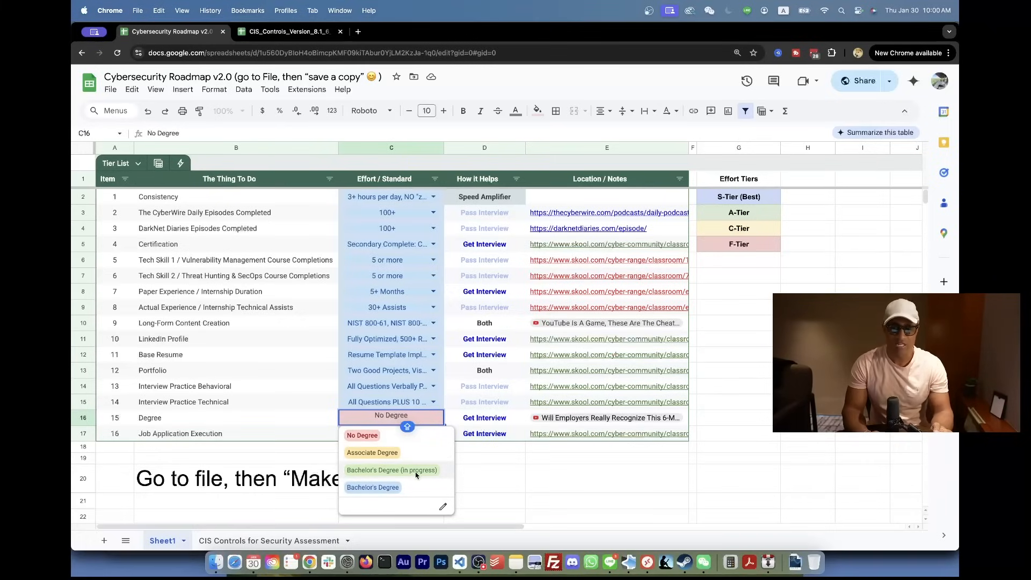
click(392, 469)
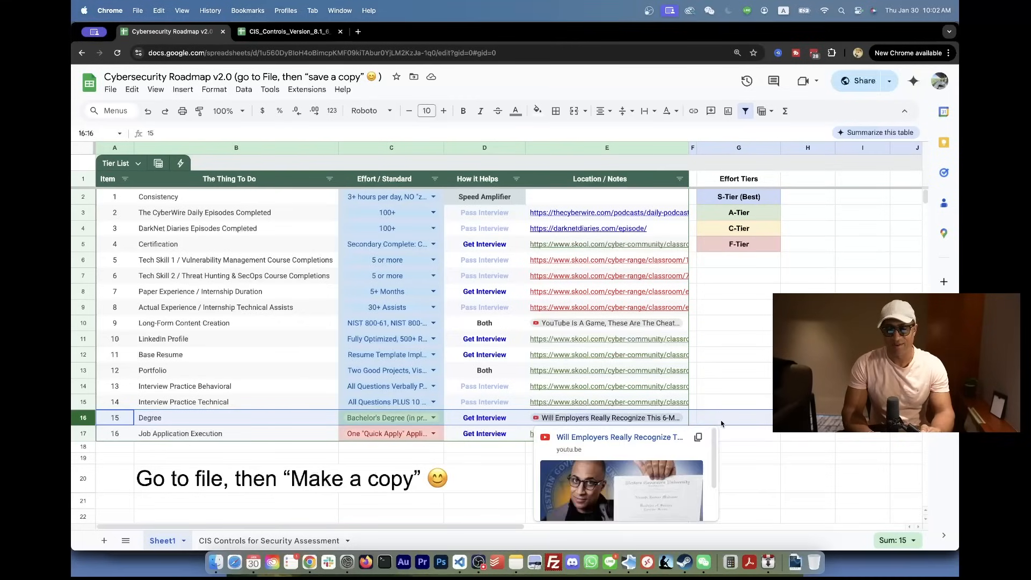
Reselect the Degree row's effort value and show its choices again
click(737, 417)
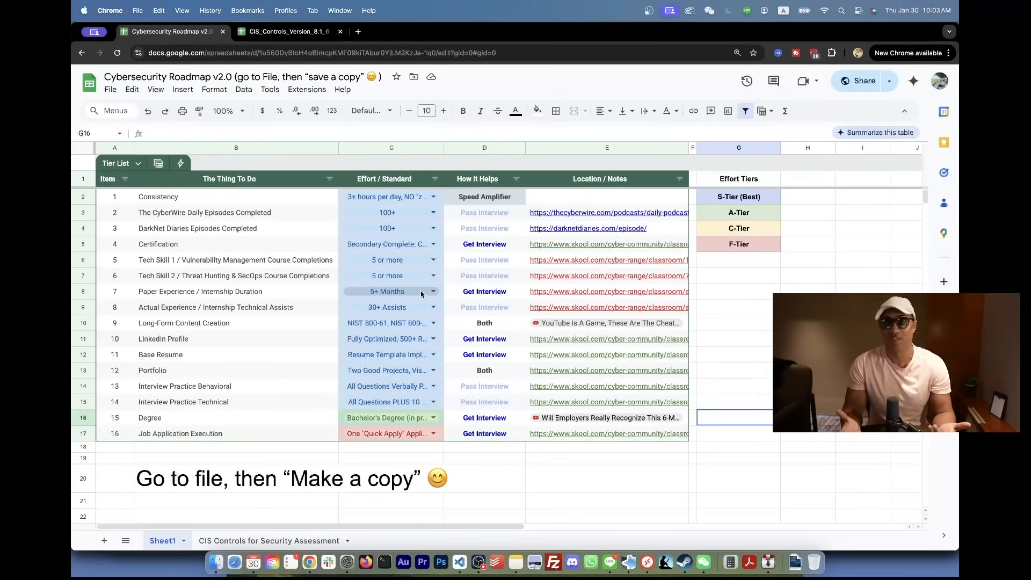
click(388, 418)
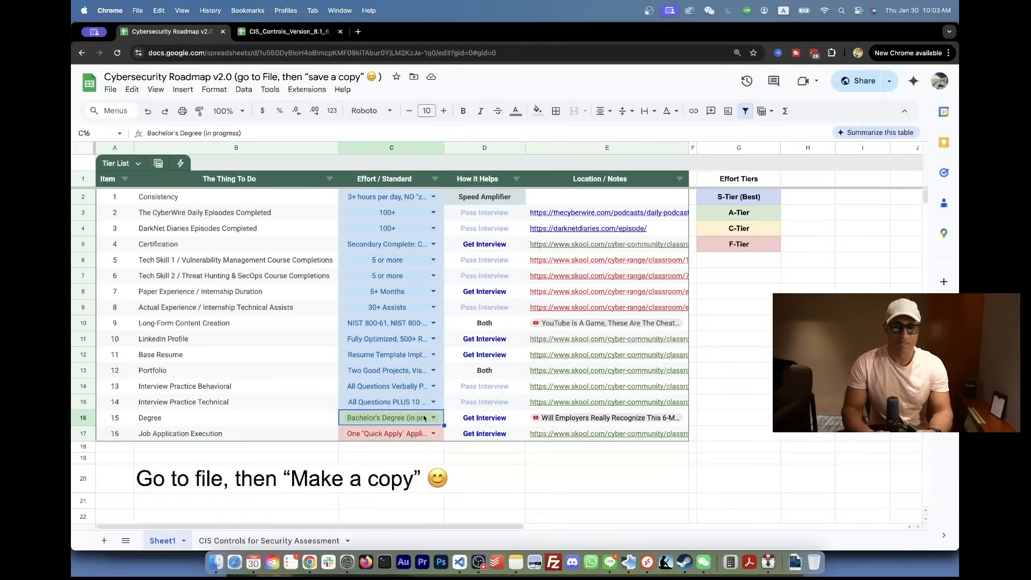
click(607, 418)
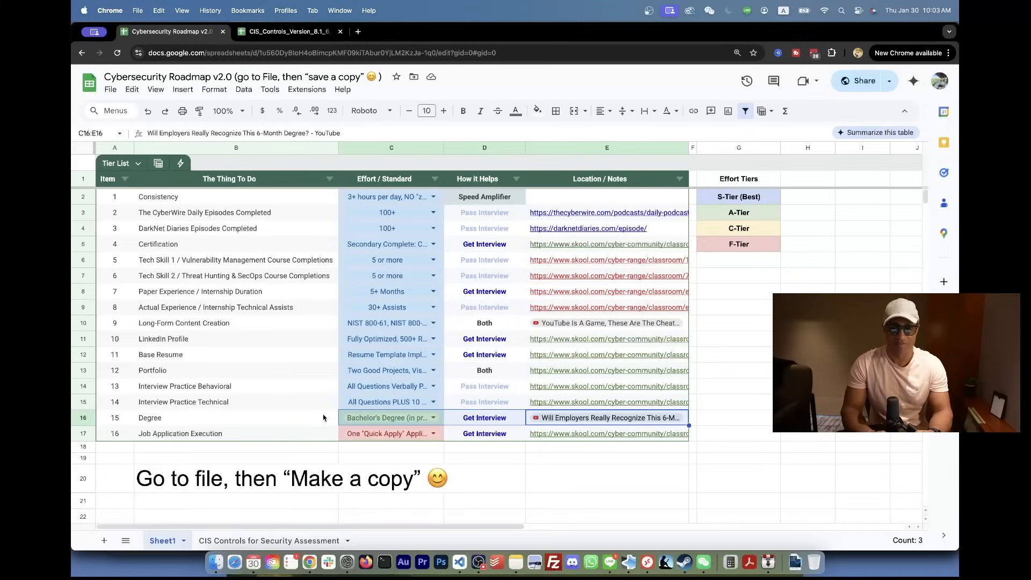
click(433, 417)
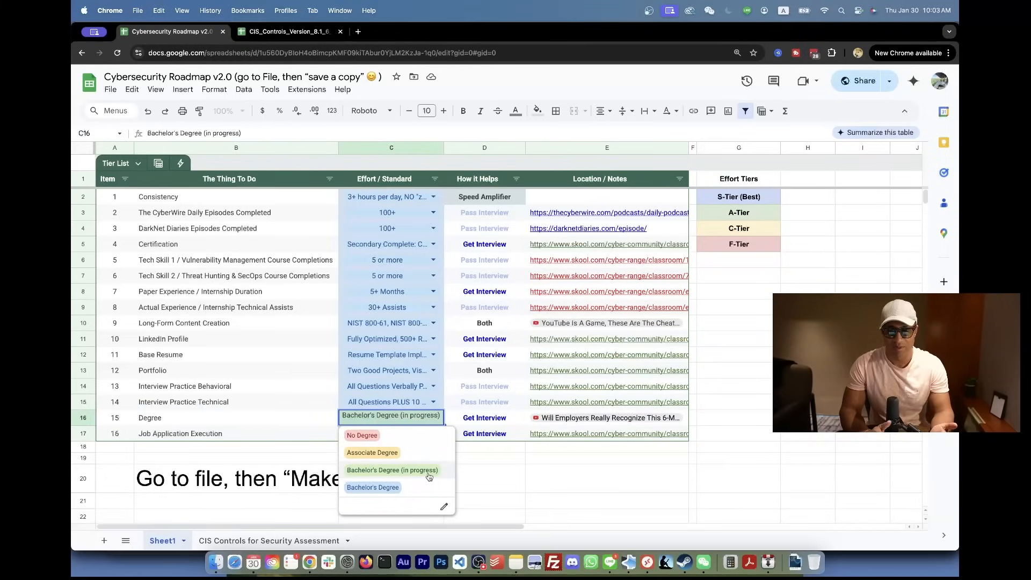
mouse_move(743, 468)
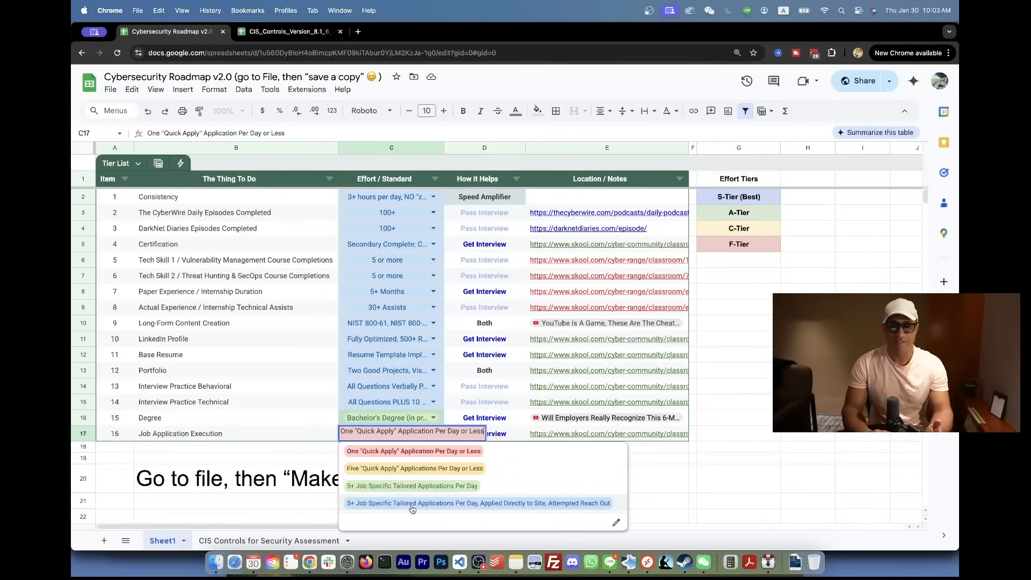
mouse_move(421, 510)
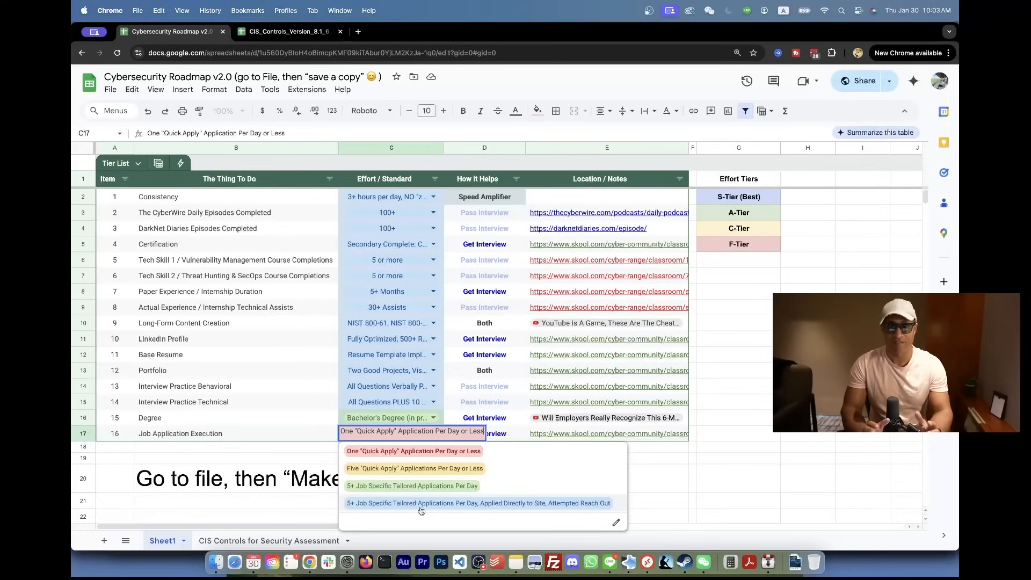
mouse_move(506, 514)
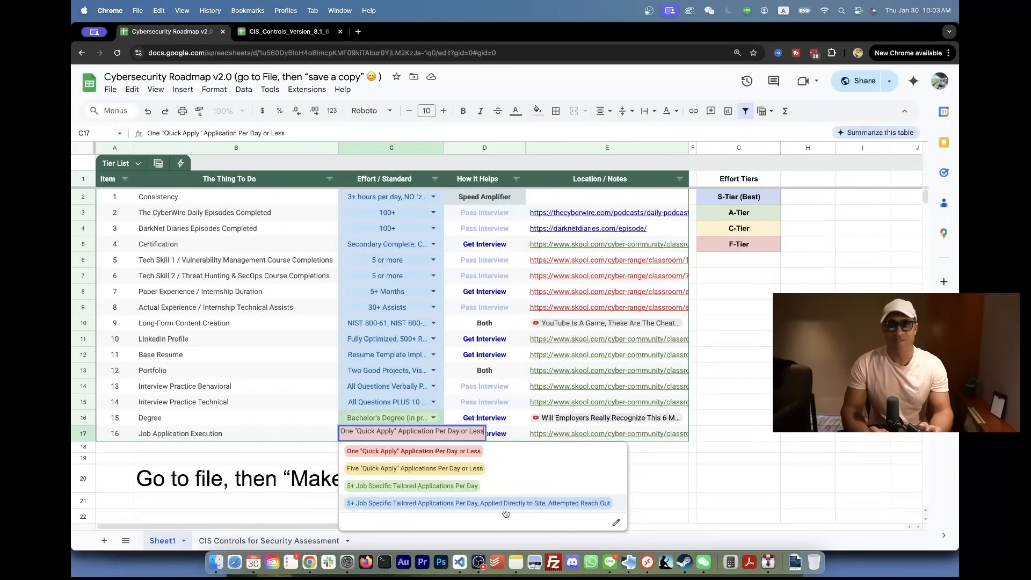
Set Job Application Execution to '5+ Job Specific Tailored Applications Per Day' and deselect
click(478, 503)
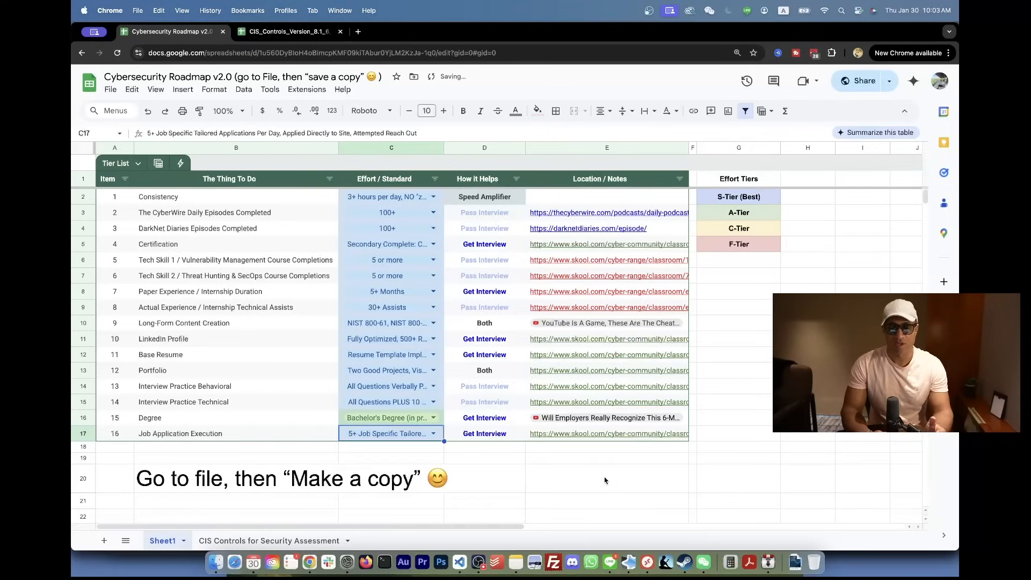
click(606, 433)
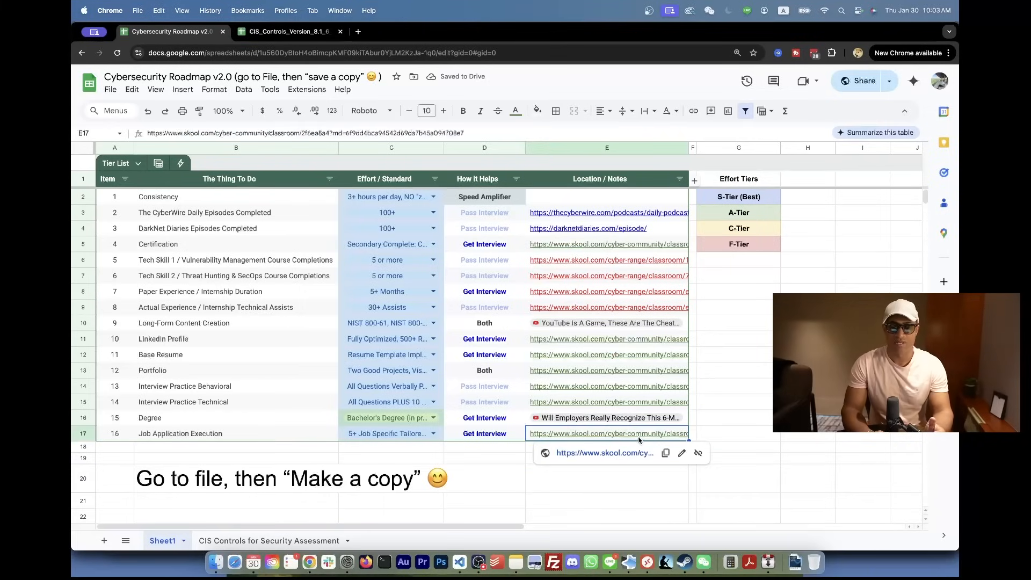
click(738, 433)
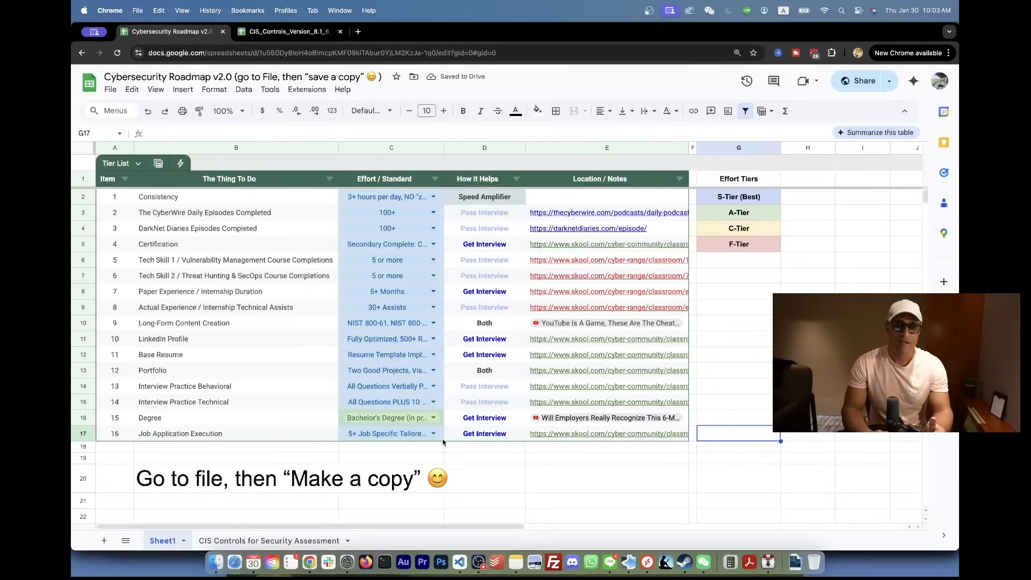
click(387, 434)
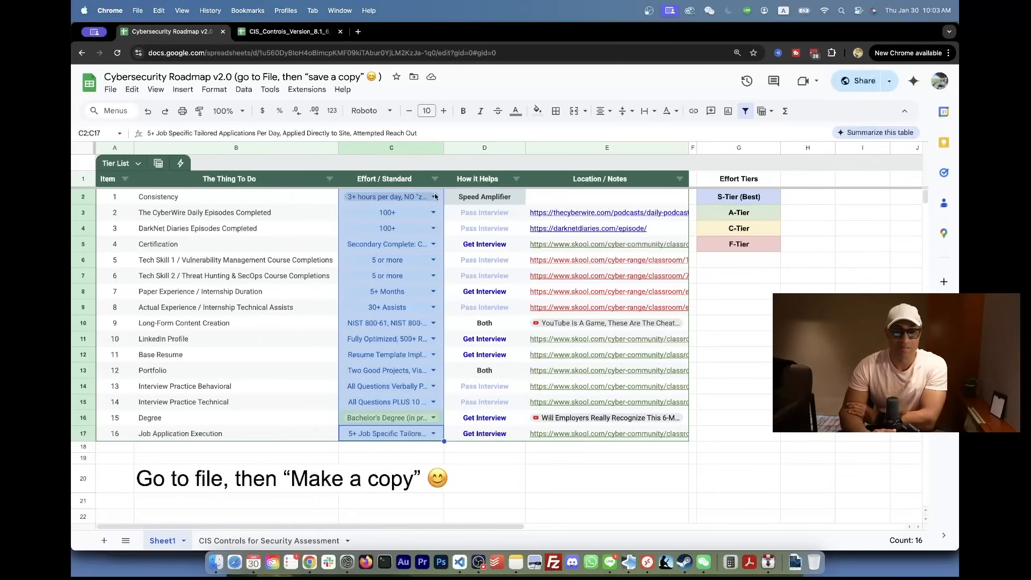
click(235, 213)
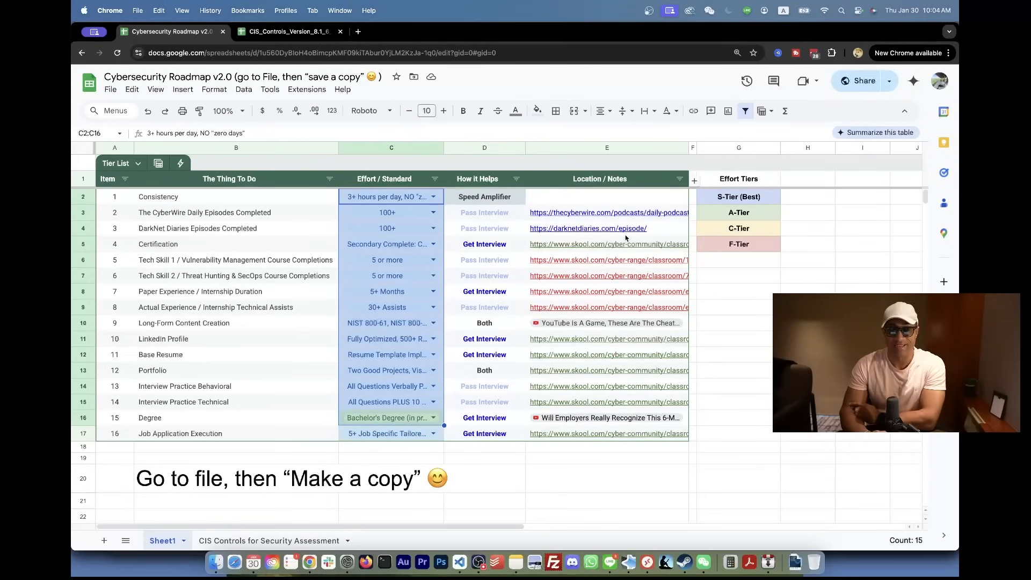
mouse_move(791, 208)
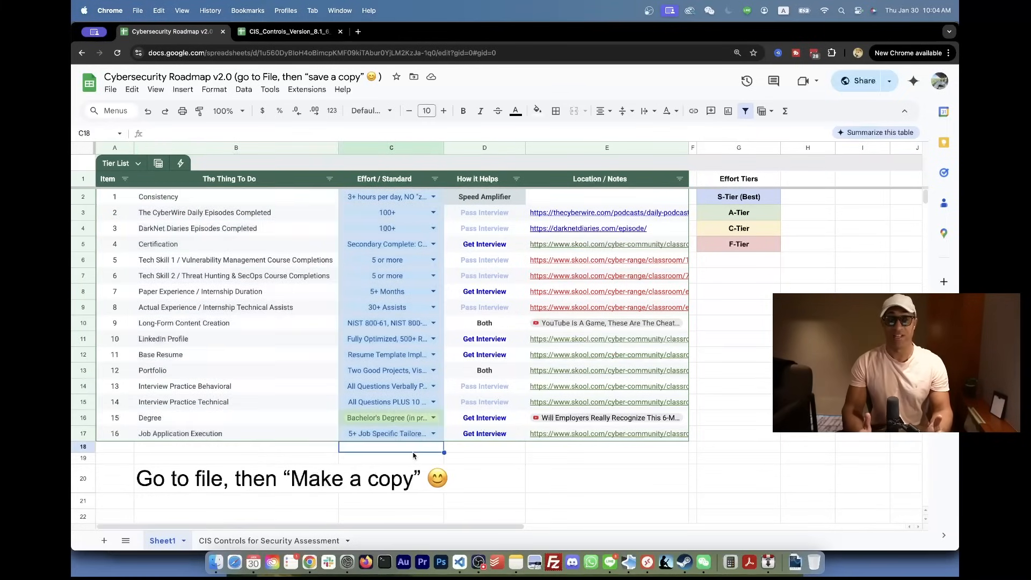
click(606, 478)
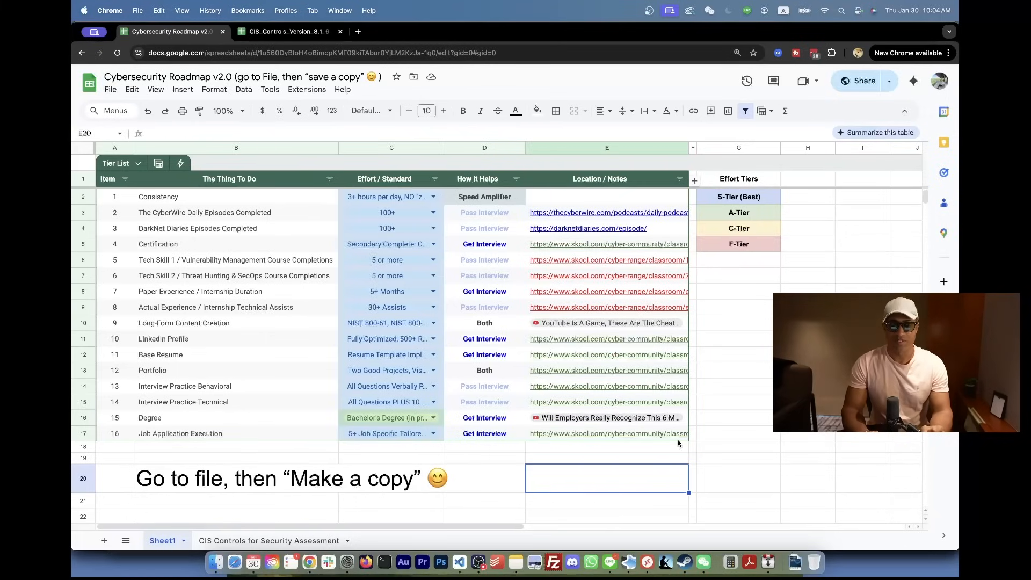
click(606, 433)
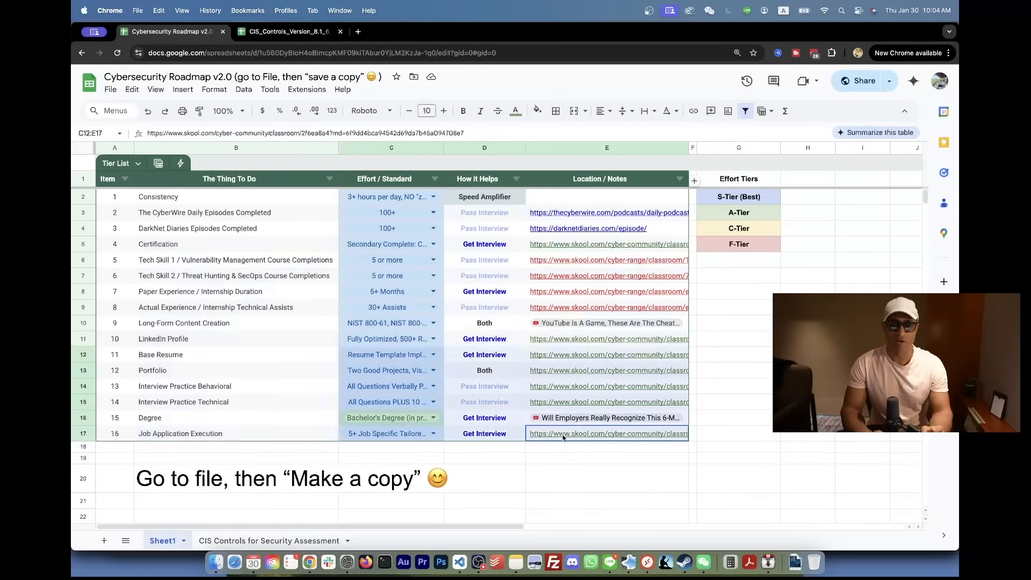
click(737, 458)
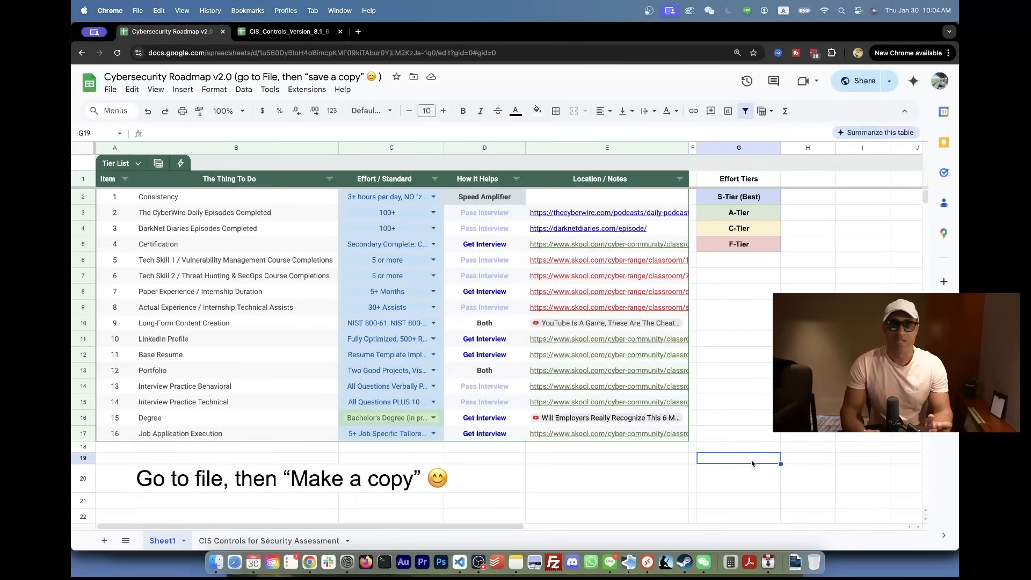
mouse_move(306, 222)
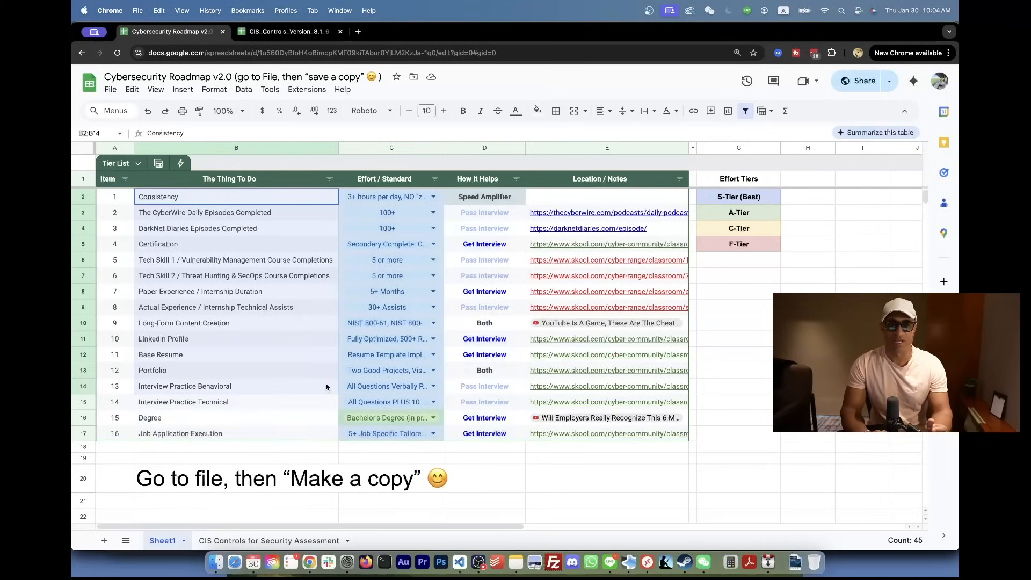
click(433, 196)
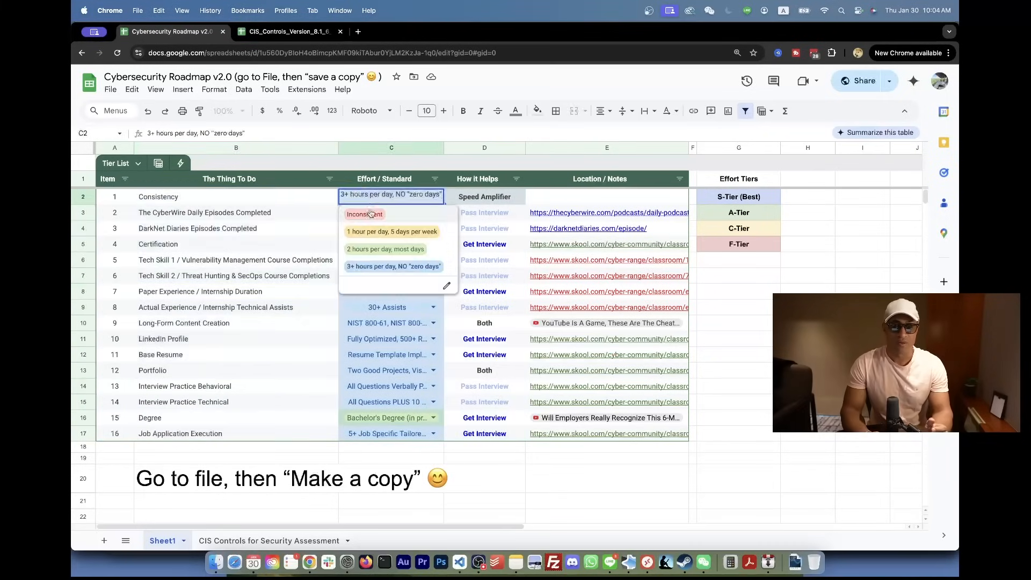
click(390, 433)
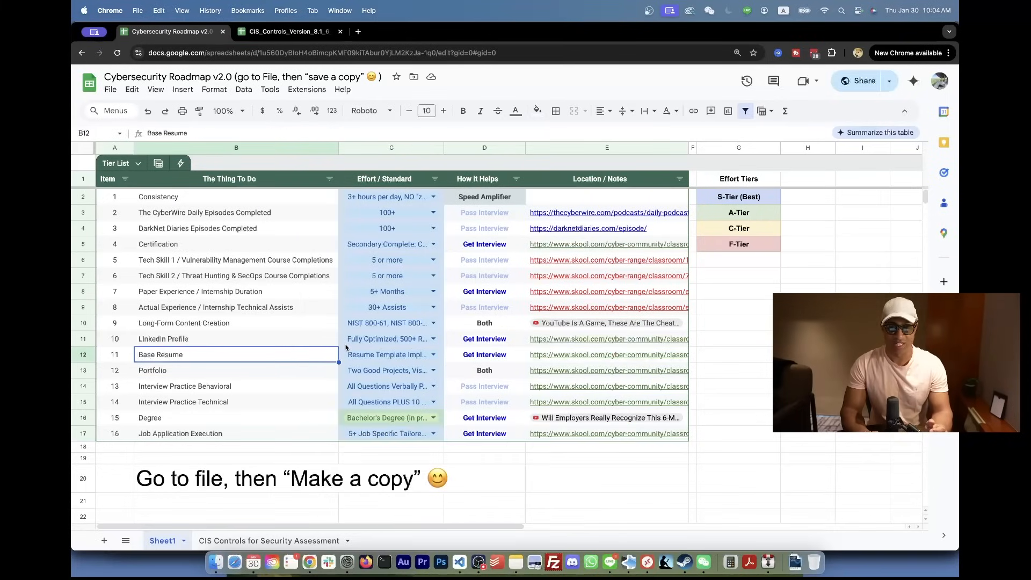
click(390, 355)
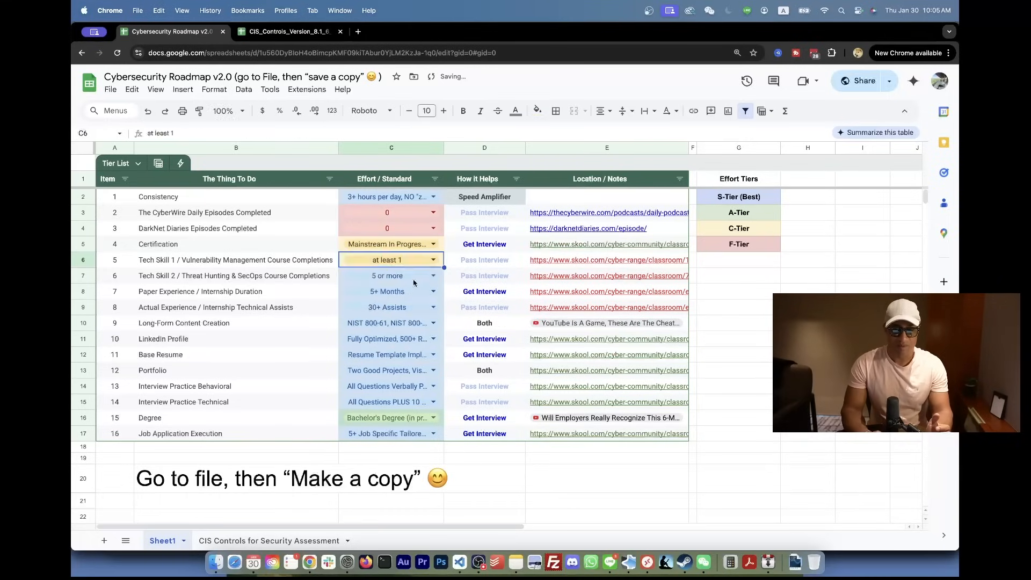
Set Tech Skill 2 to 0, both experiences to None, Base Resume to 'Resume Template Implemented (Rough)'
click(387, 276)
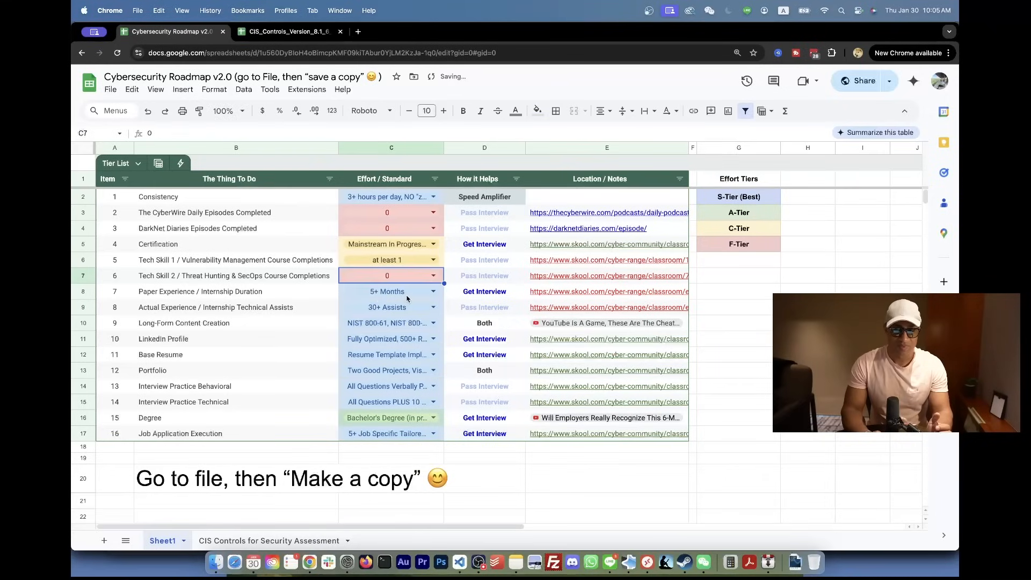
click(432, 307)
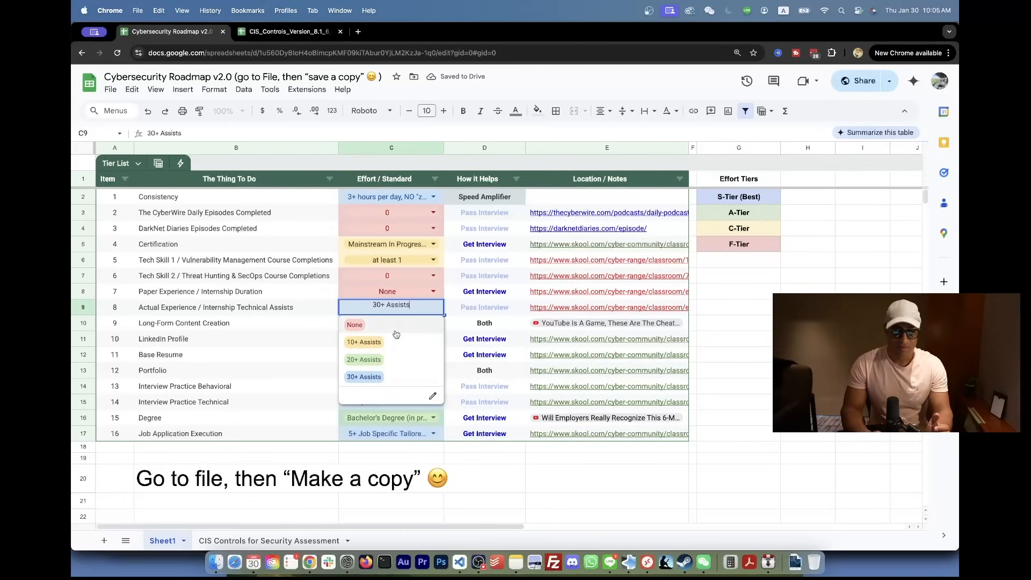
click(354, 324)
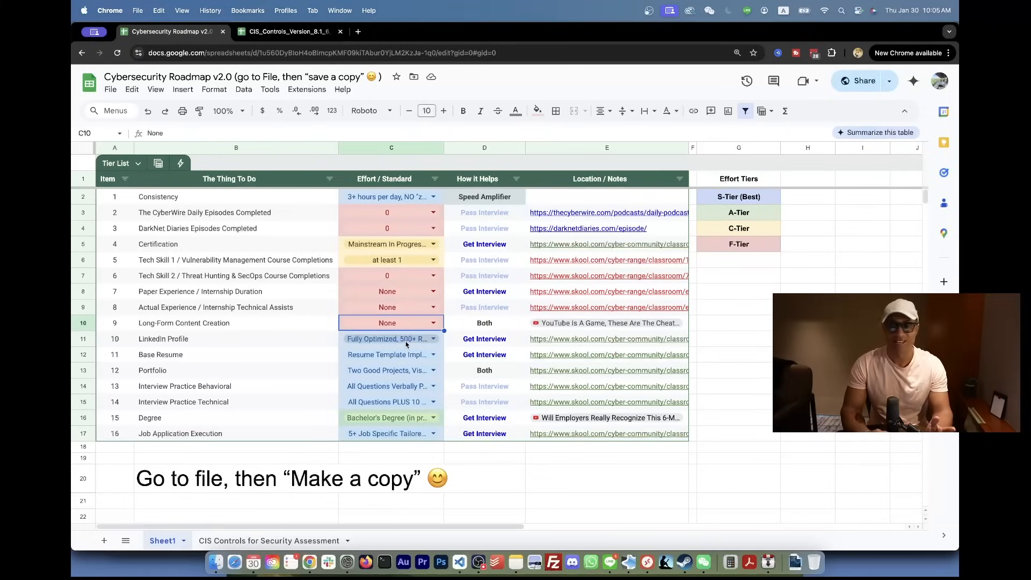
click(432, 339)
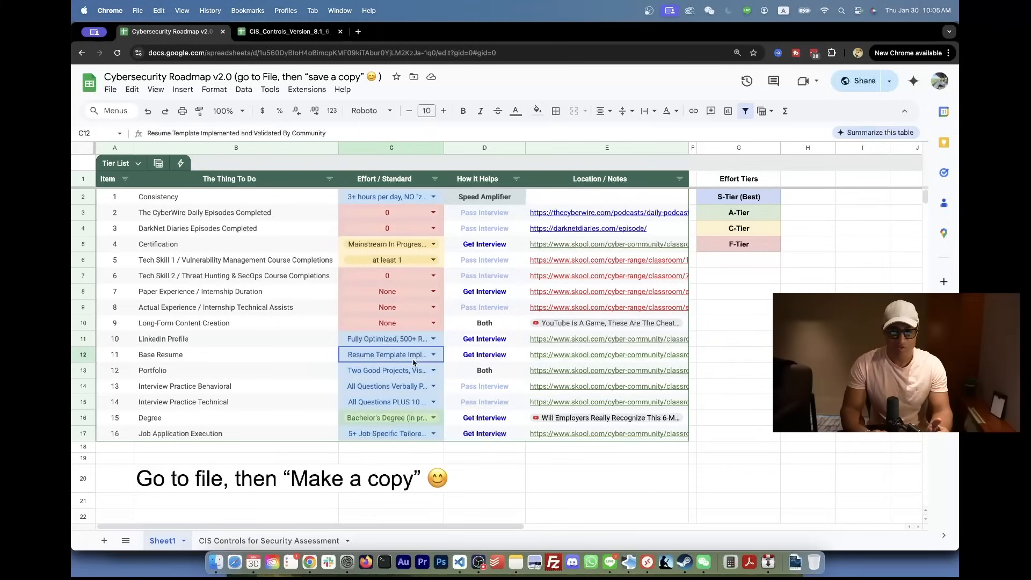
text(Resume Template Implemented (Rough))
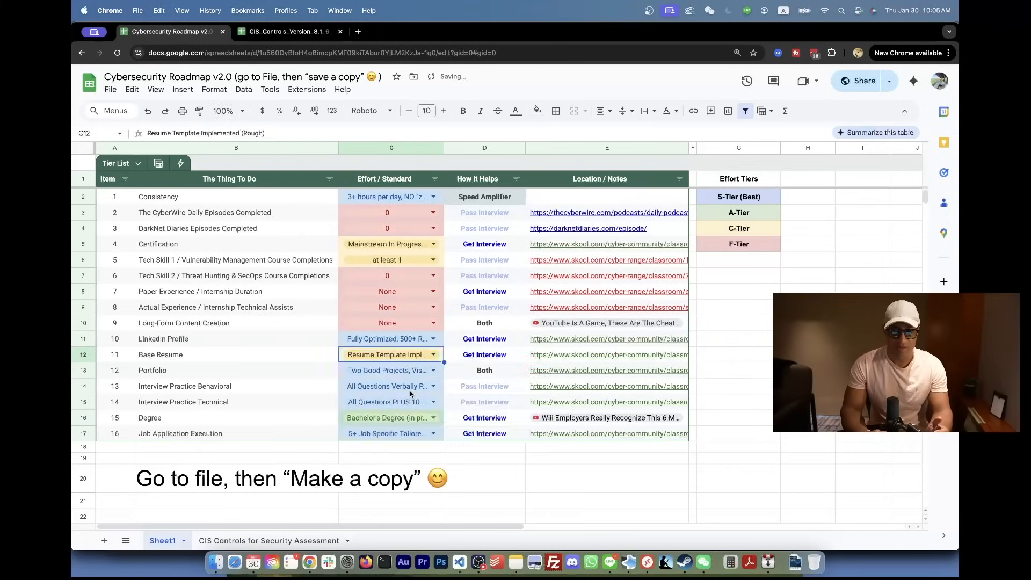
Set Portfolio to None, keep Degree in progress, and choose 5+ tailored applications daily
click(433, 370)
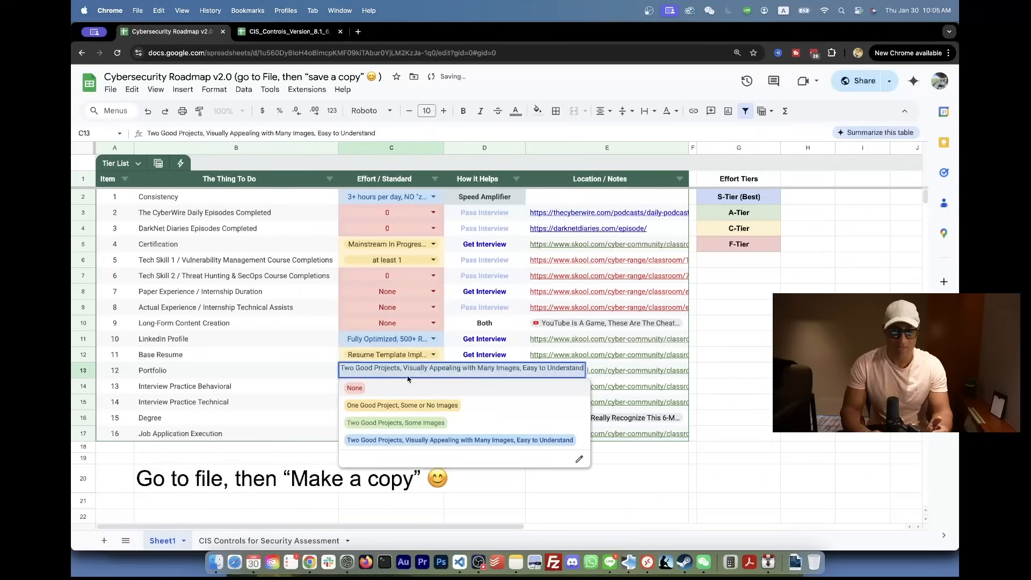
click(355, 387)
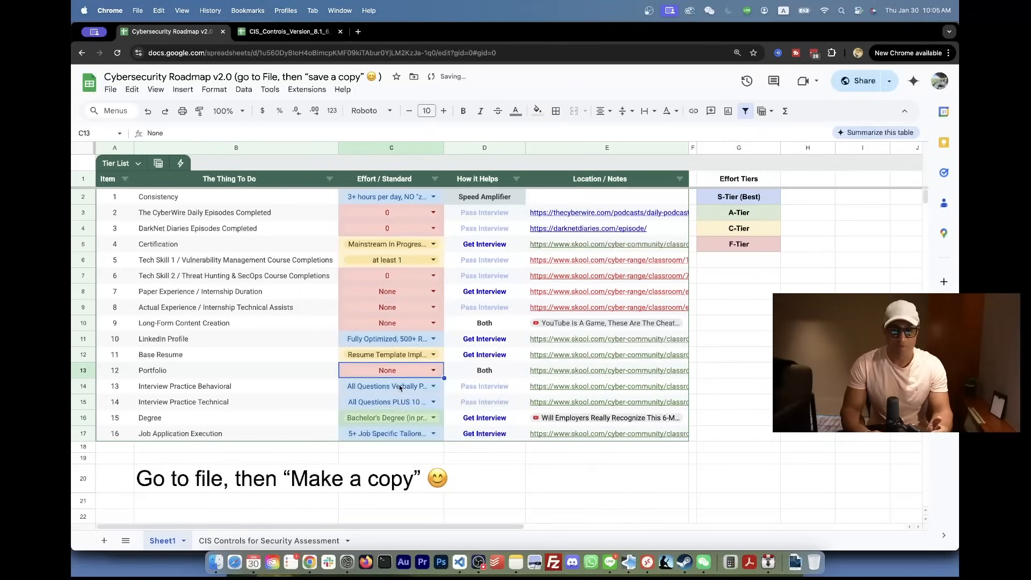
click(391, 386)
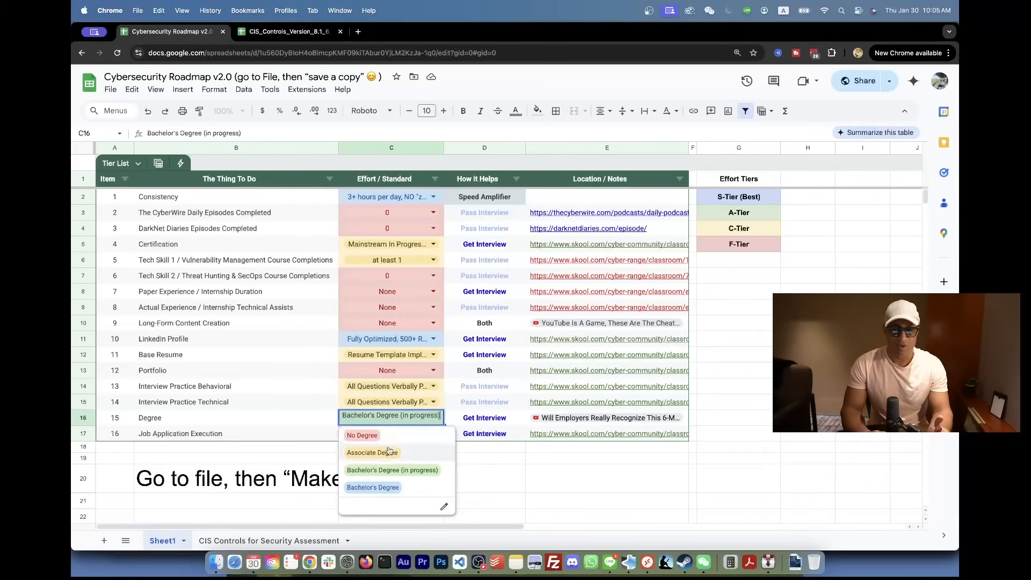
click(361, 435)
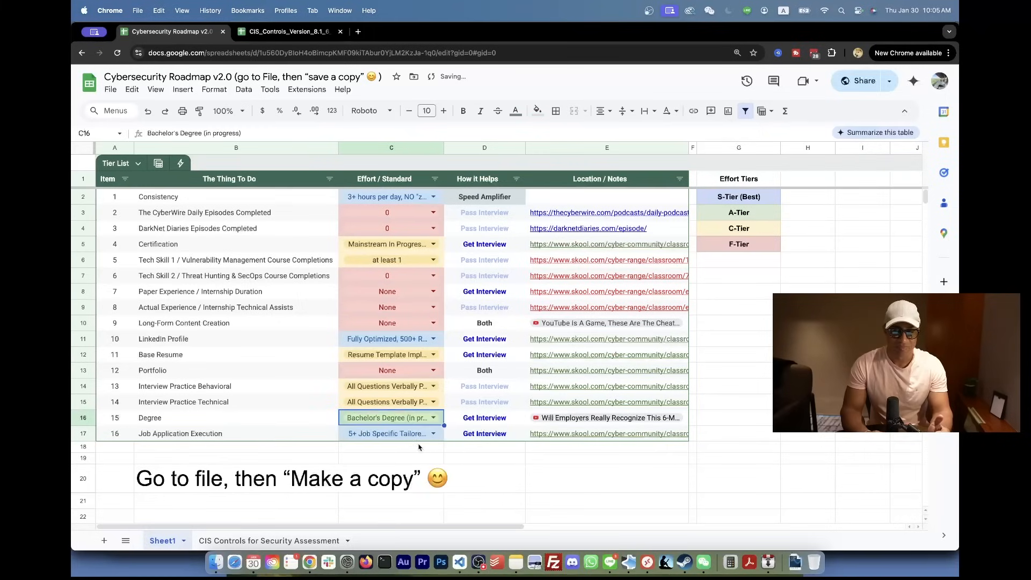
click(433, 433)
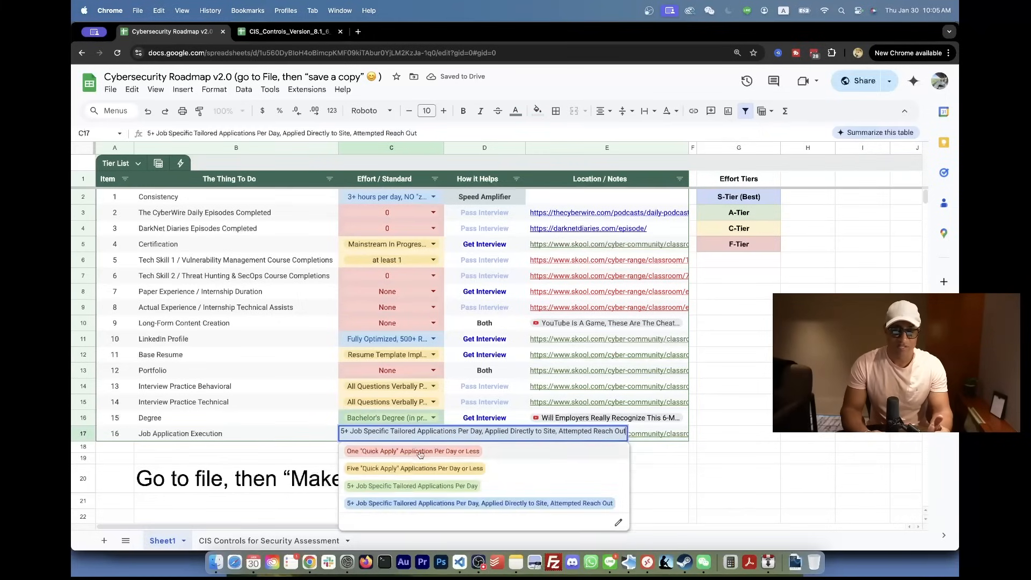
click(412, 485)
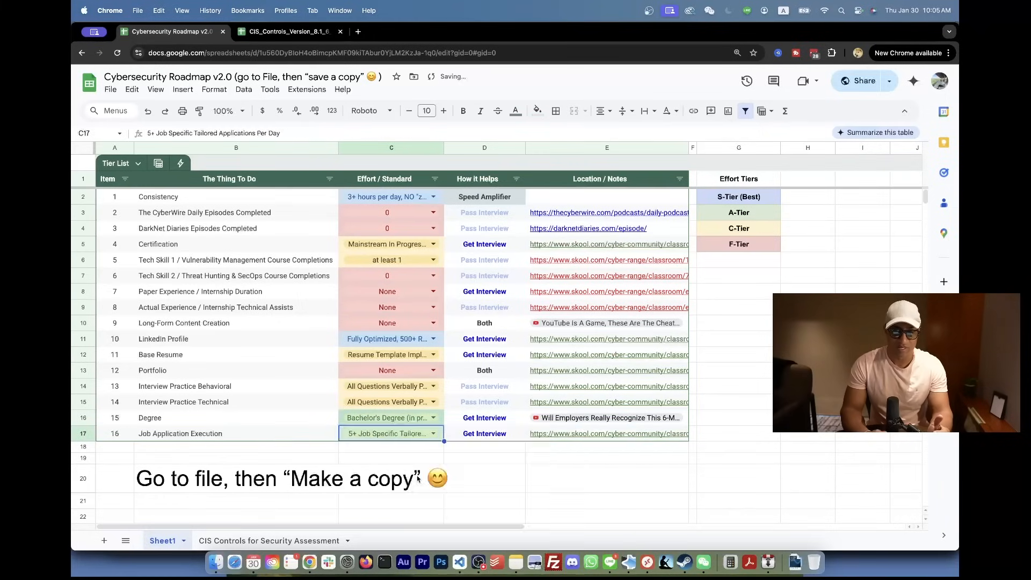